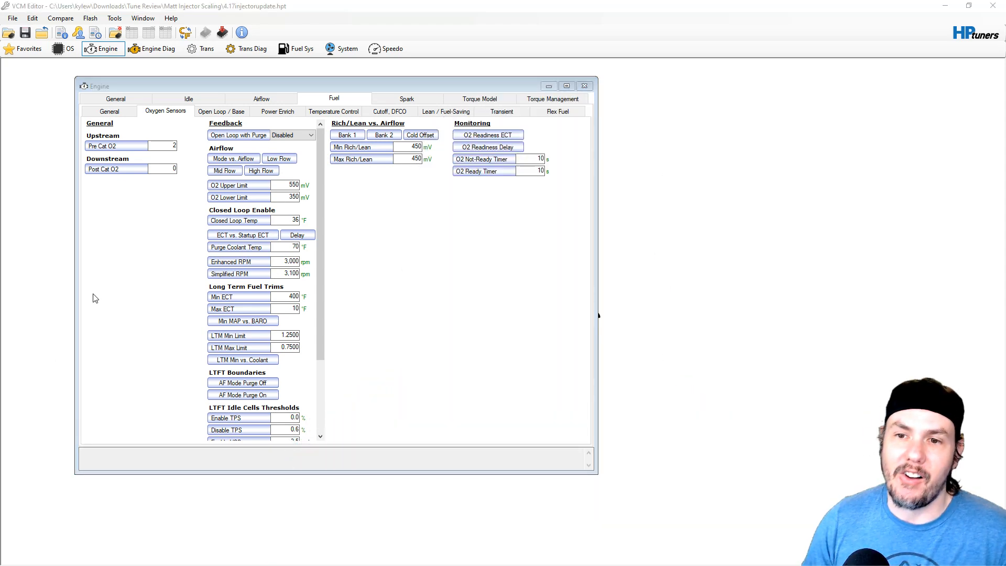
pyautogui.moveTo(261, 170)
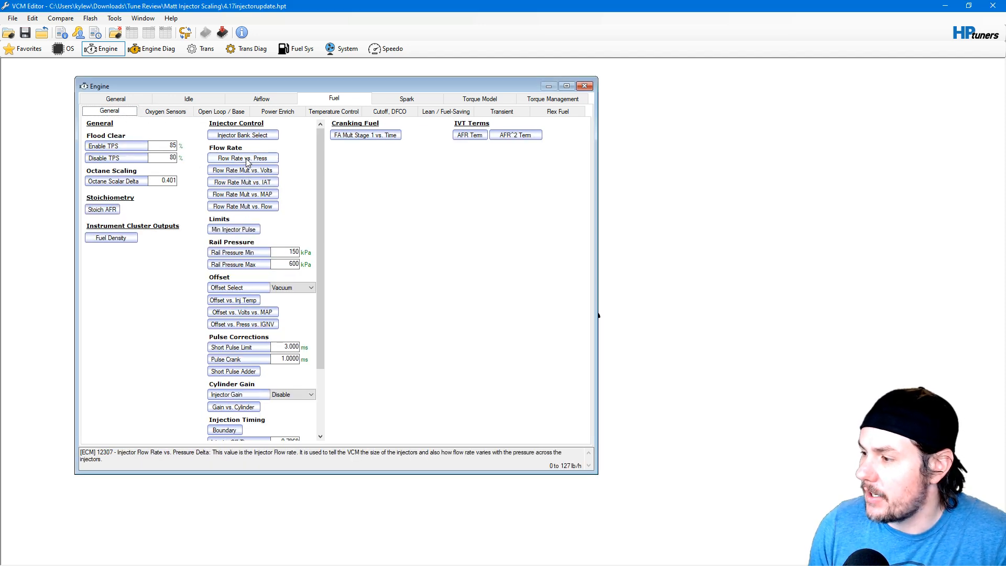
# - Briefly review the Injector Flow Rate vs. Pressure Delta table, then close it
pyautogui.click(242, 158)
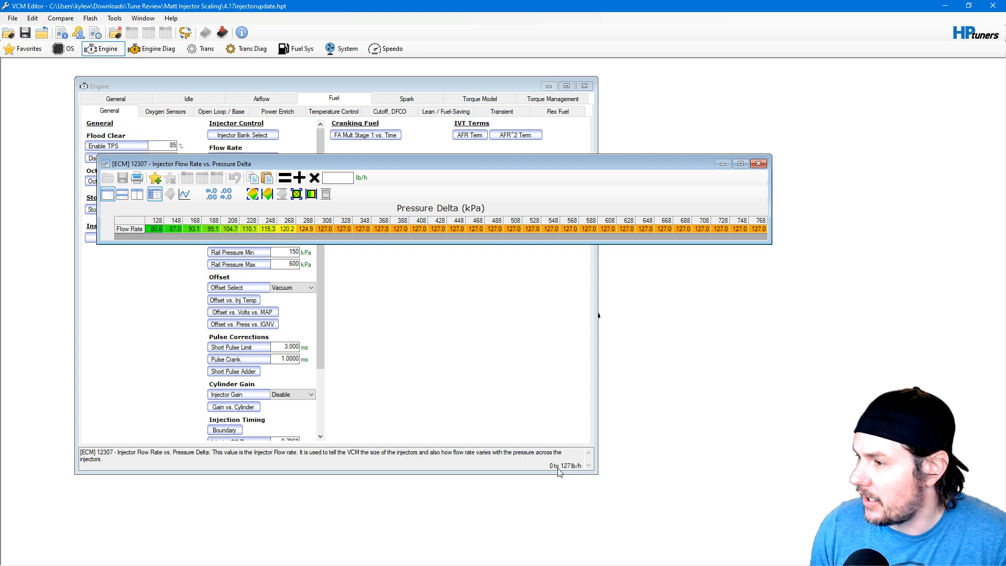
pyautogui.click(759, 163)
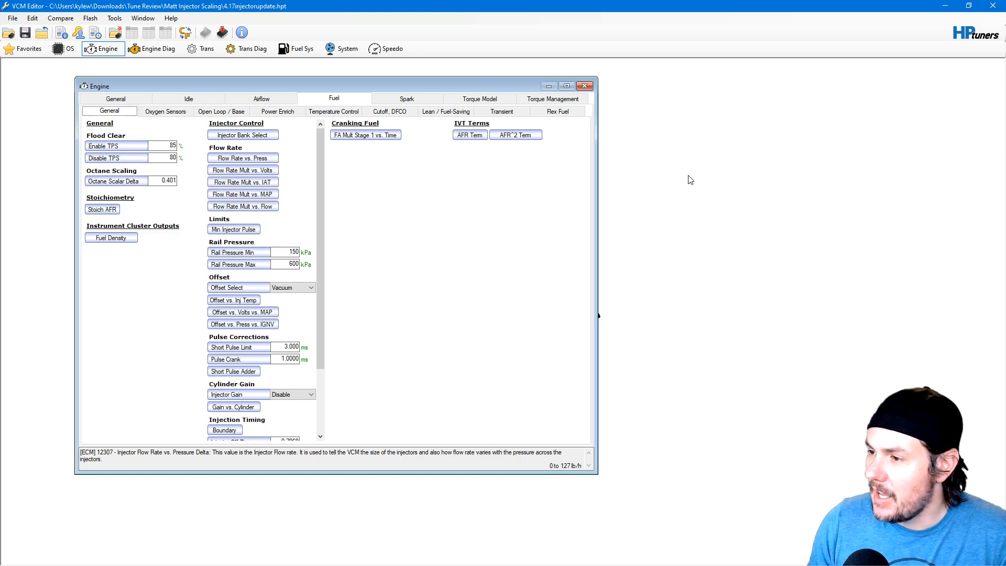
pyautogui.moveTo(443, 275)
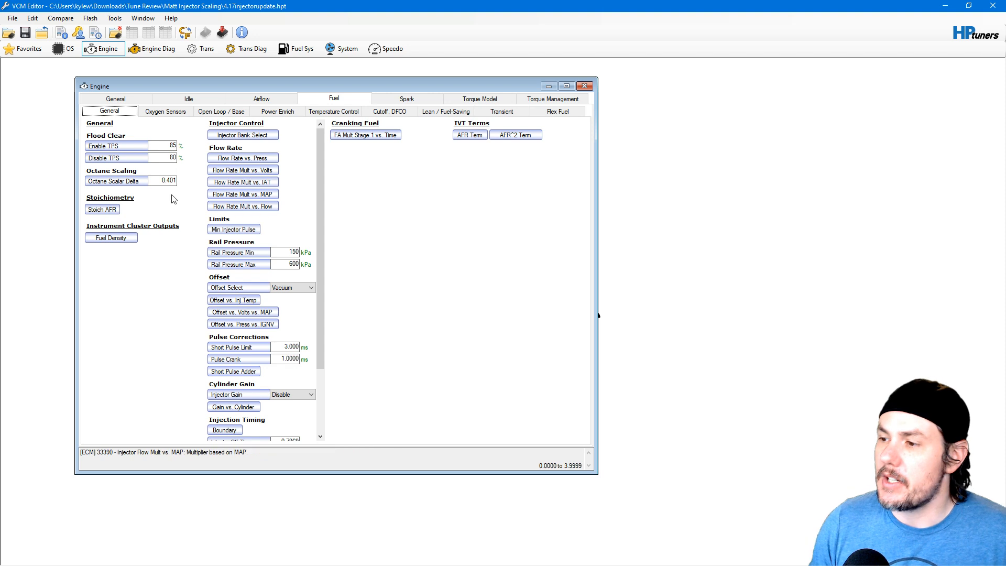
# - Multiply every cell of the Stoich AFR table by 2
pyautogui.click(102, 209)
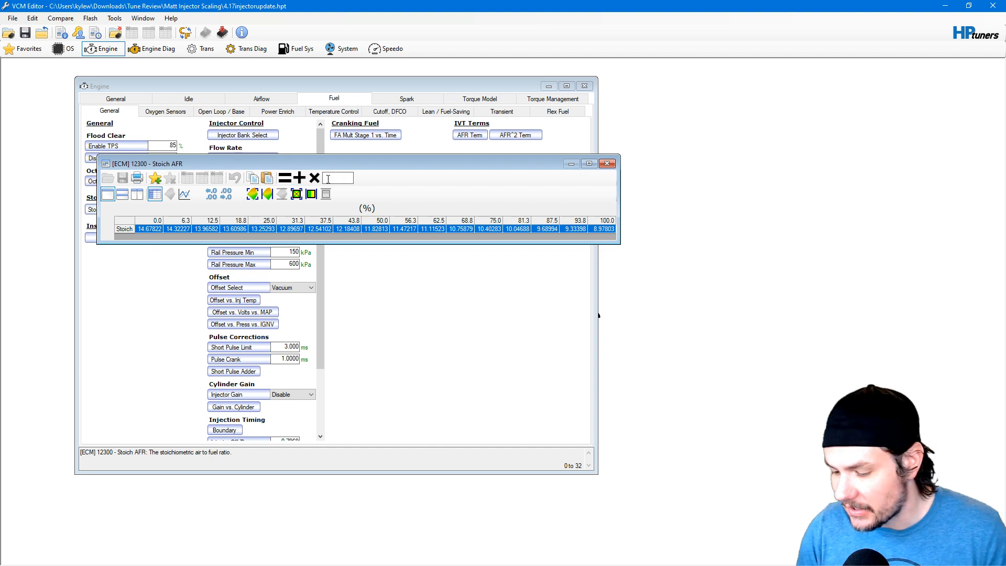
pyautogui.write('2')
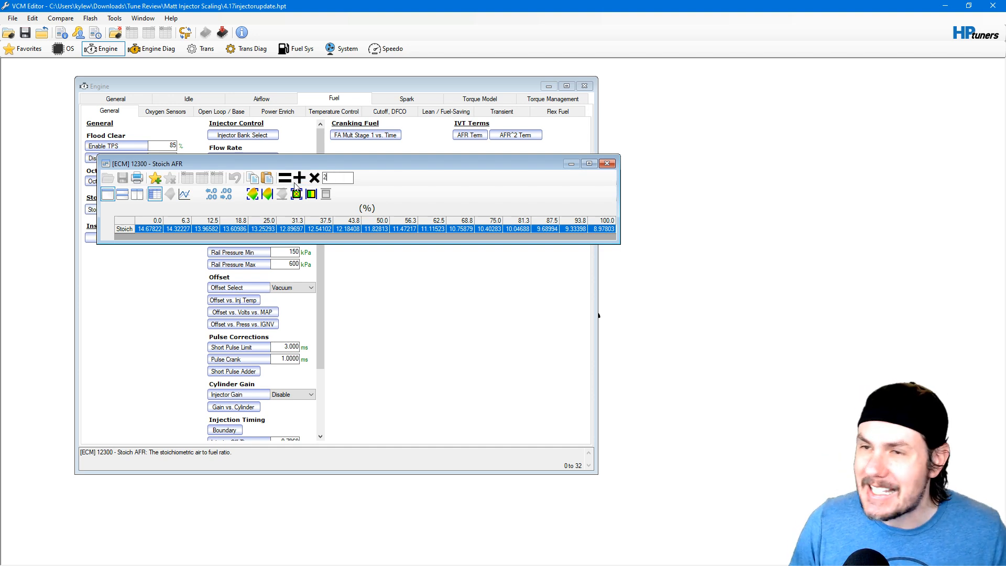
pyautogui.moveTo(314, 178)
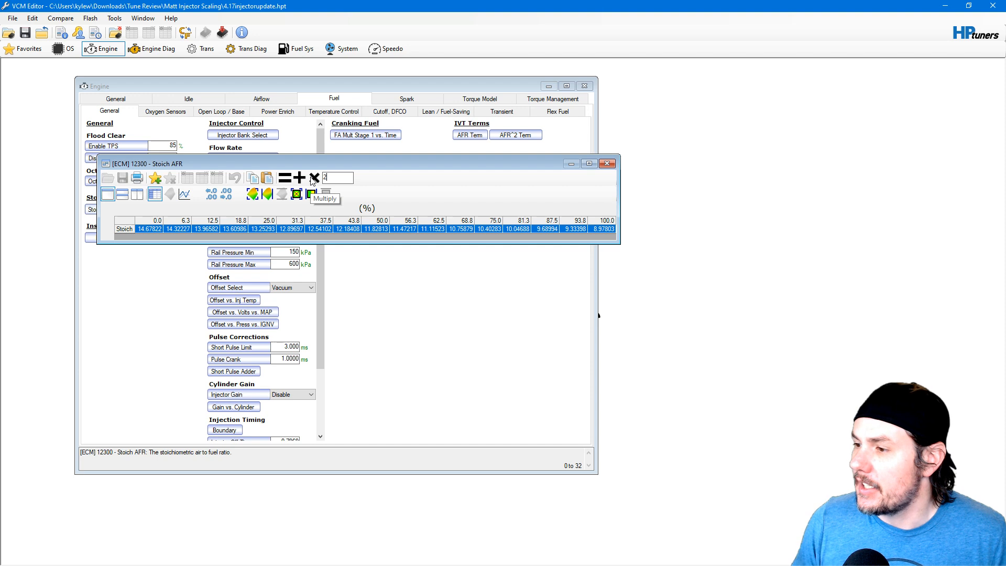
pyautogui.click(315, 179)
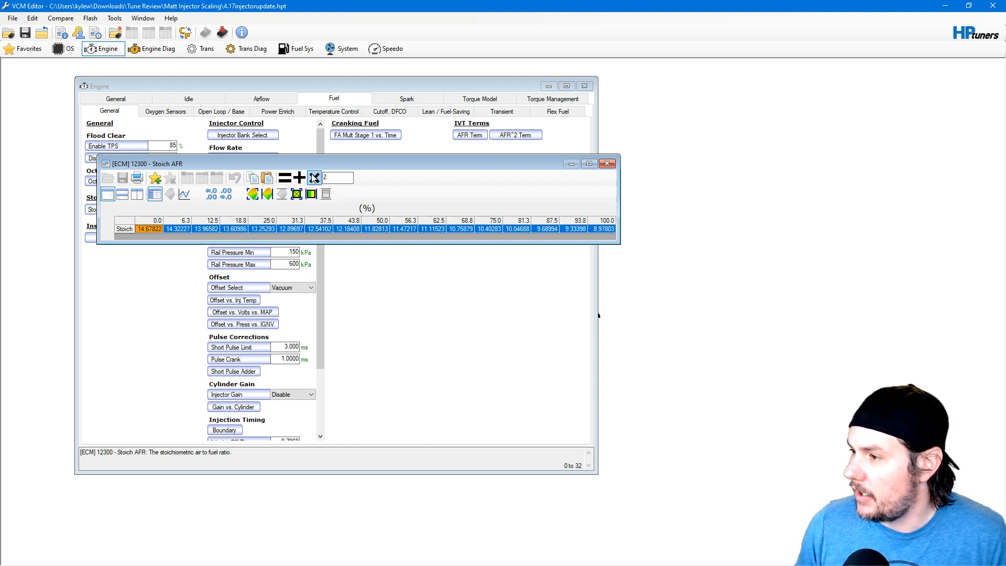
pyautogui.click(298, 178)
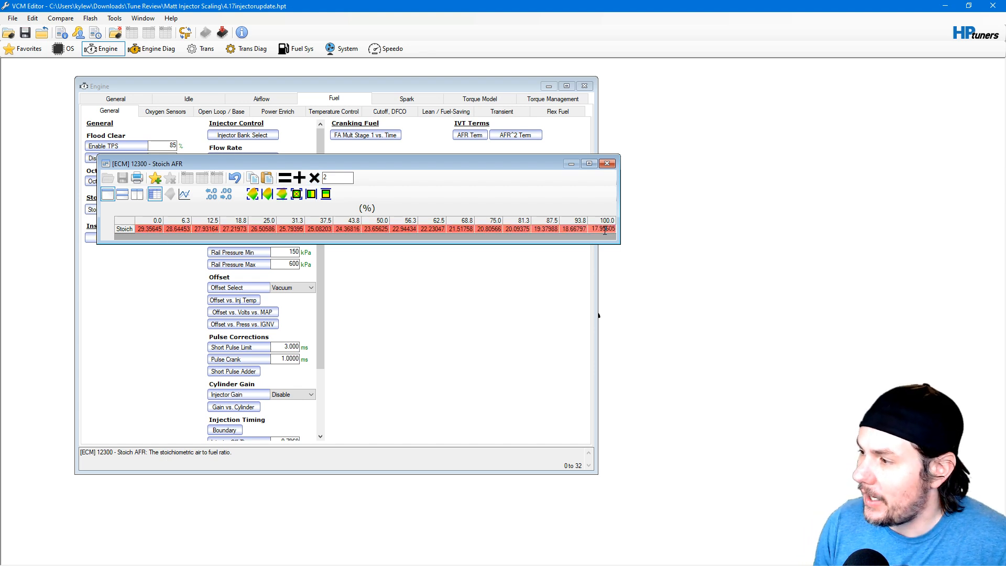
pyautogui.moveTo(513, 135)
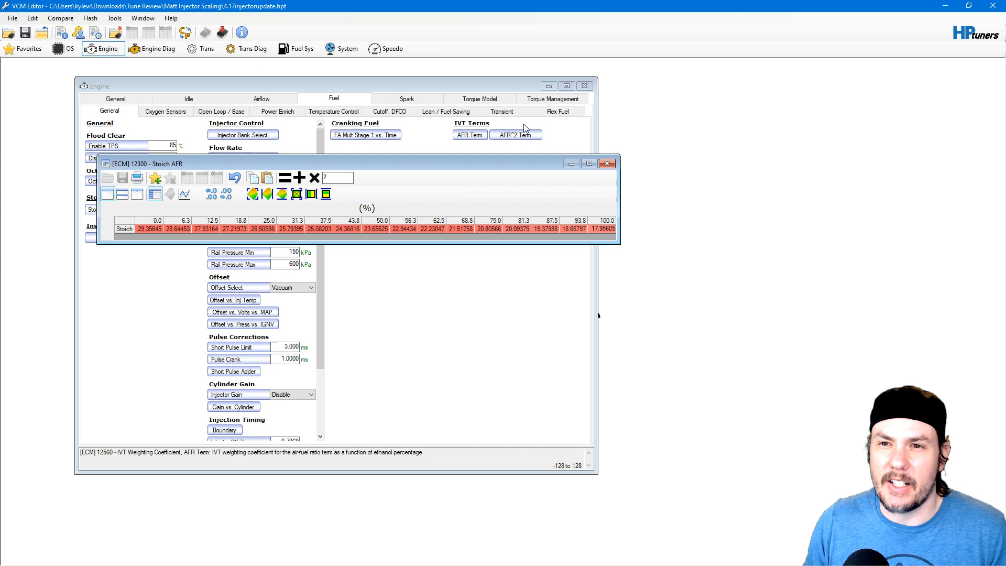
# - Check the flex fuel settings and return to the Stoich AFR table
pyautogui.click(556, 111)
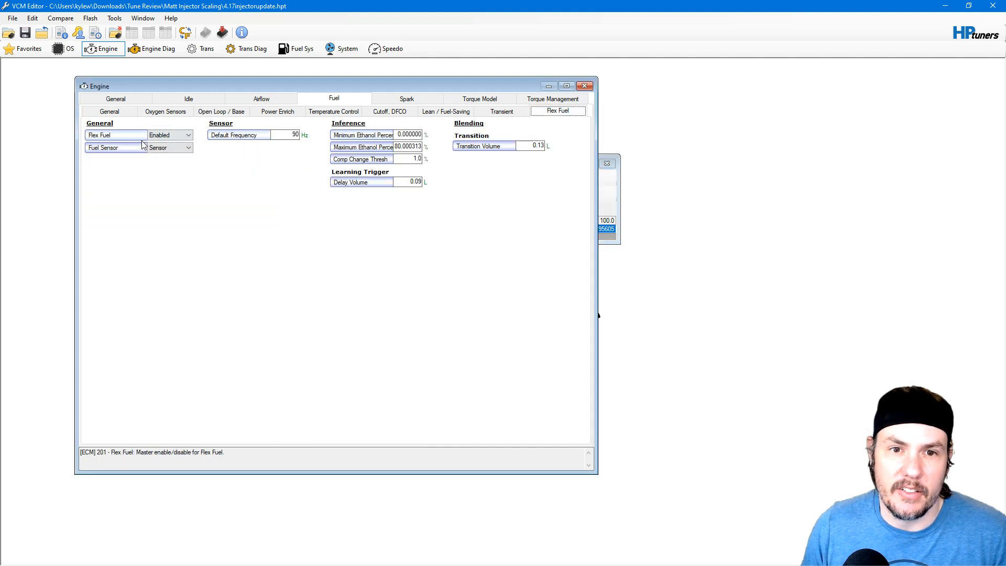
pyautogui.click(109, 111)
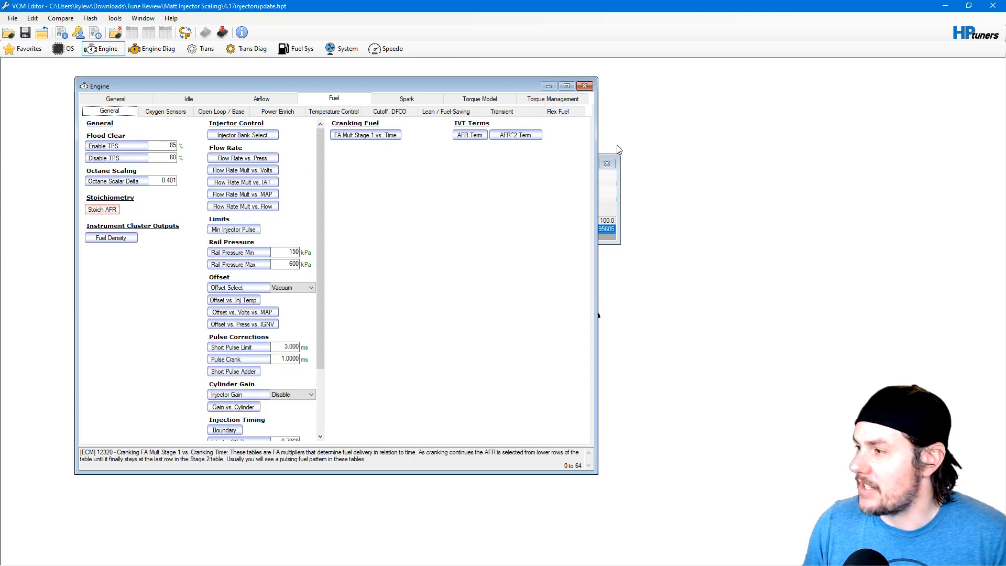
pyautogui.click(102, 210)
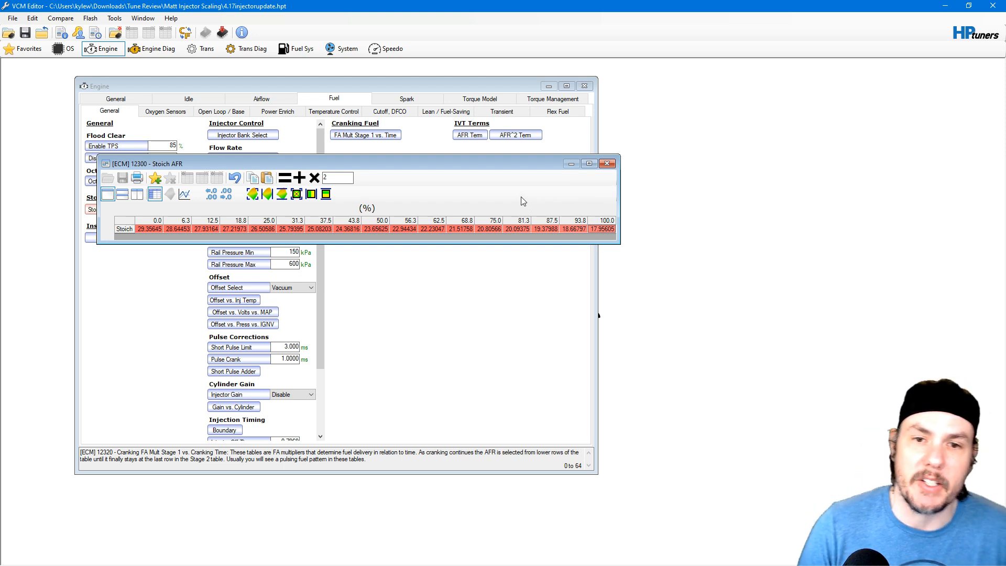
pyautogui.moveTo(521, 190)
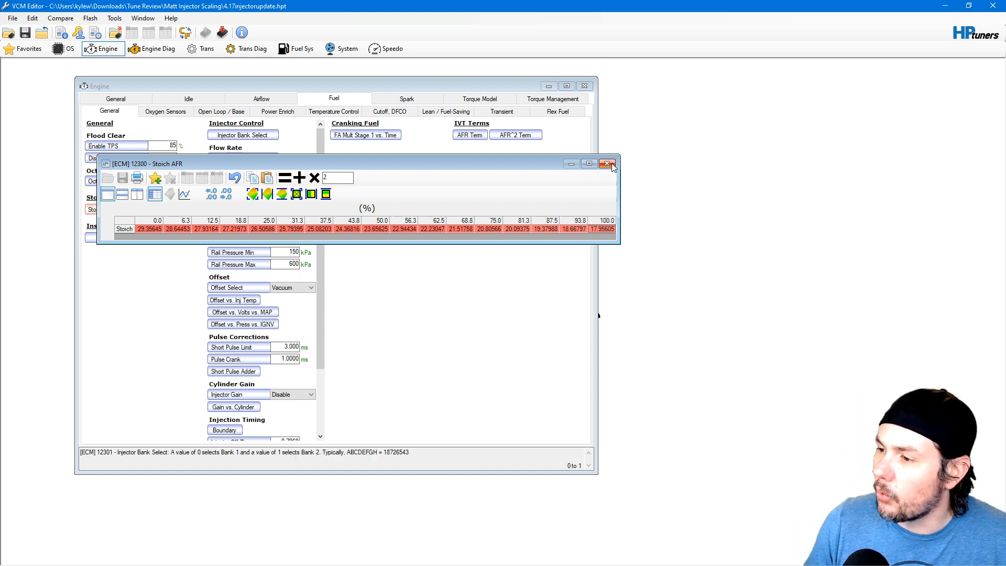
pyautogui.moveTo(608, 169)
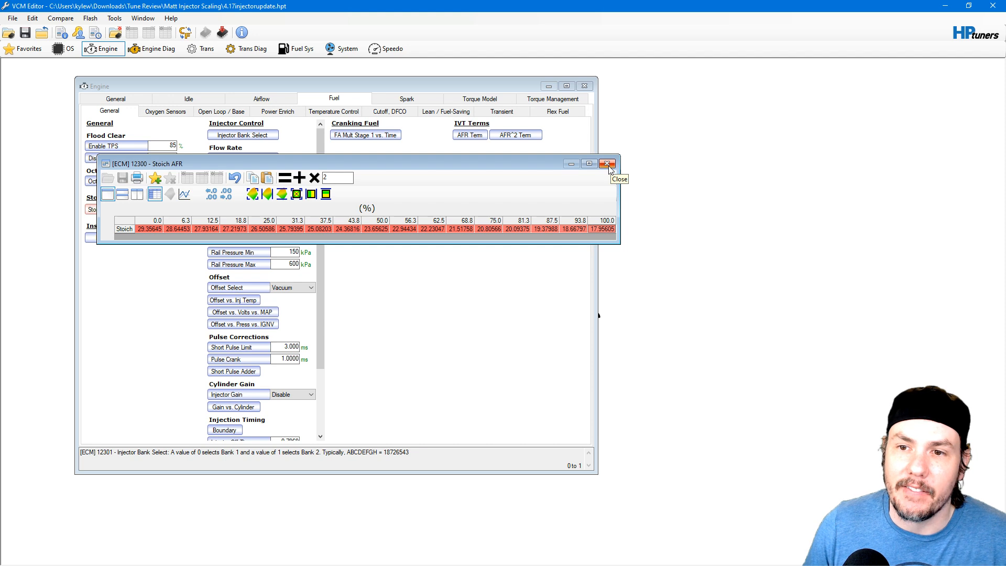
pyautogui.moveTo(590, 173)
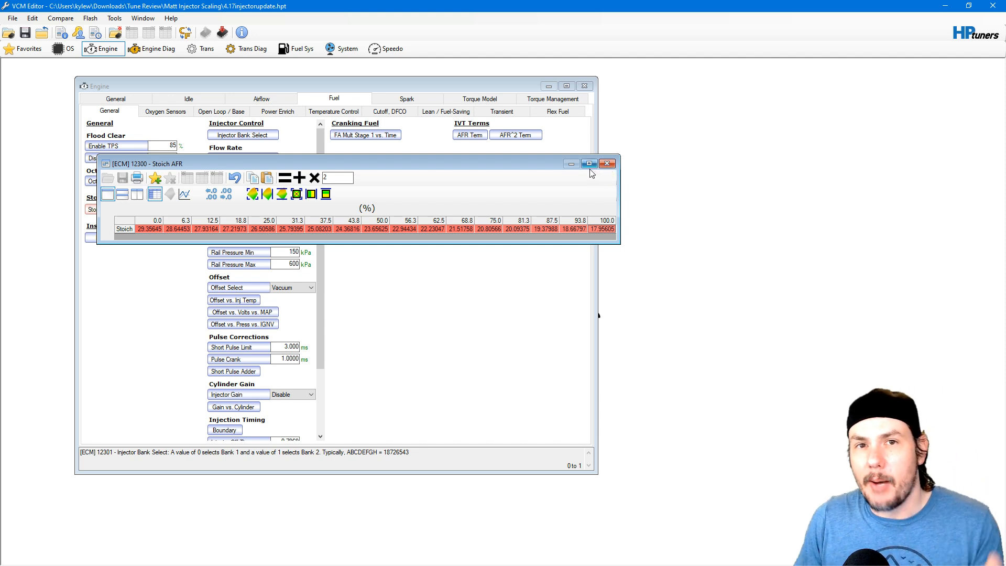
# - Close Stoich AFR and reopen the Injector Flow Rate vs. Pressure Delta table
pyautogui.click(605, 163)
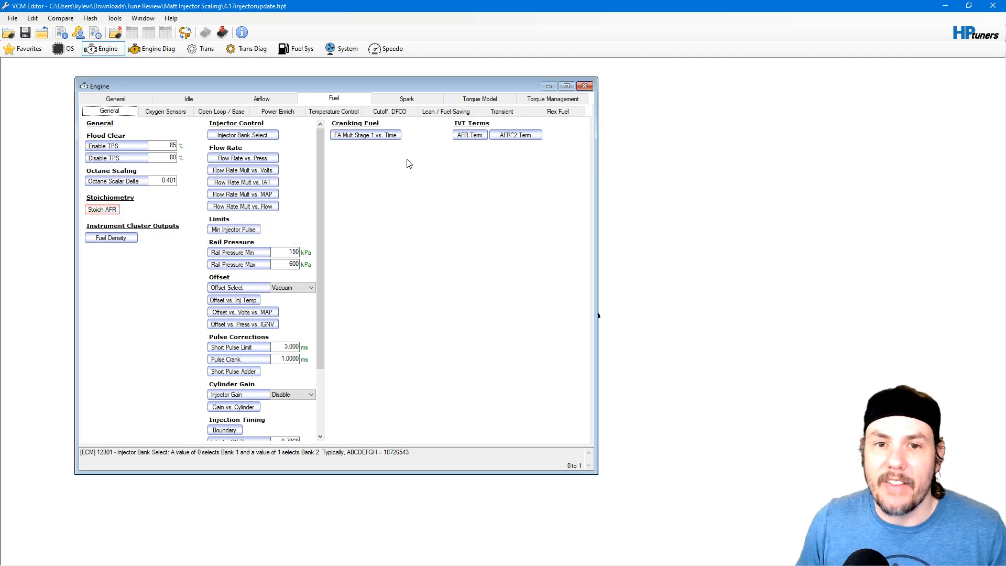
pyautogui.click(243, 158)
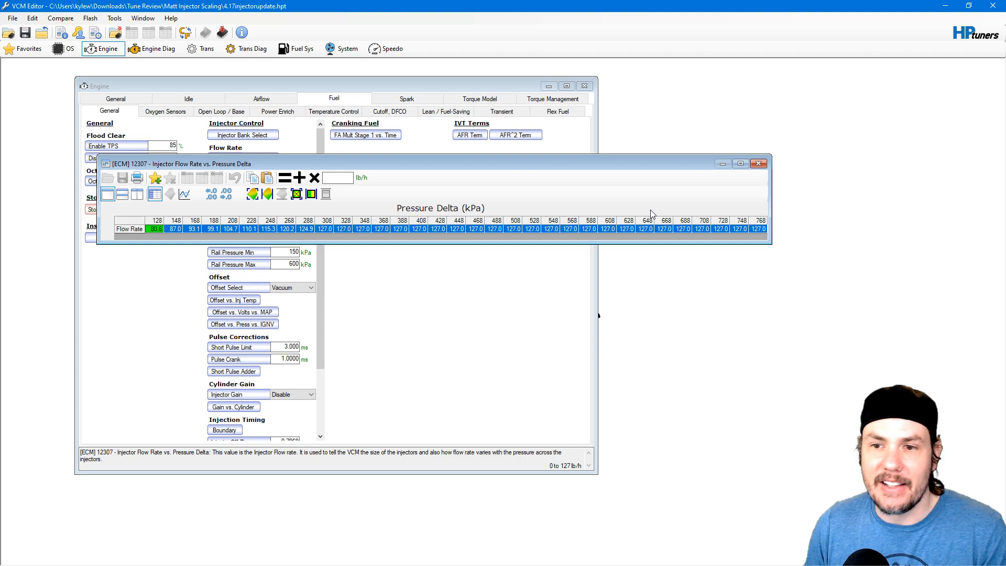
pyautogui.moveTo(342, 213)
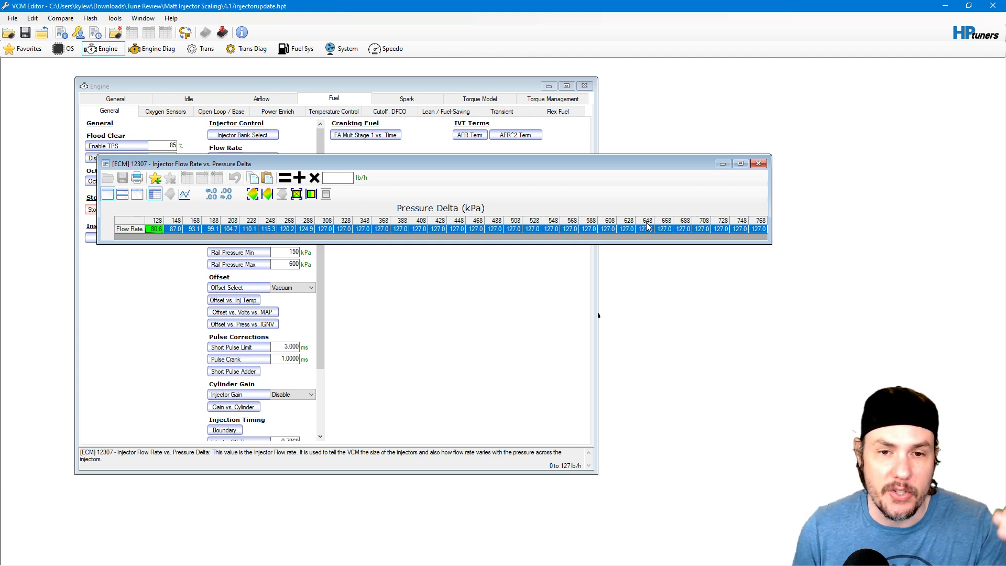
pyautogui.moveTo(234, 214)
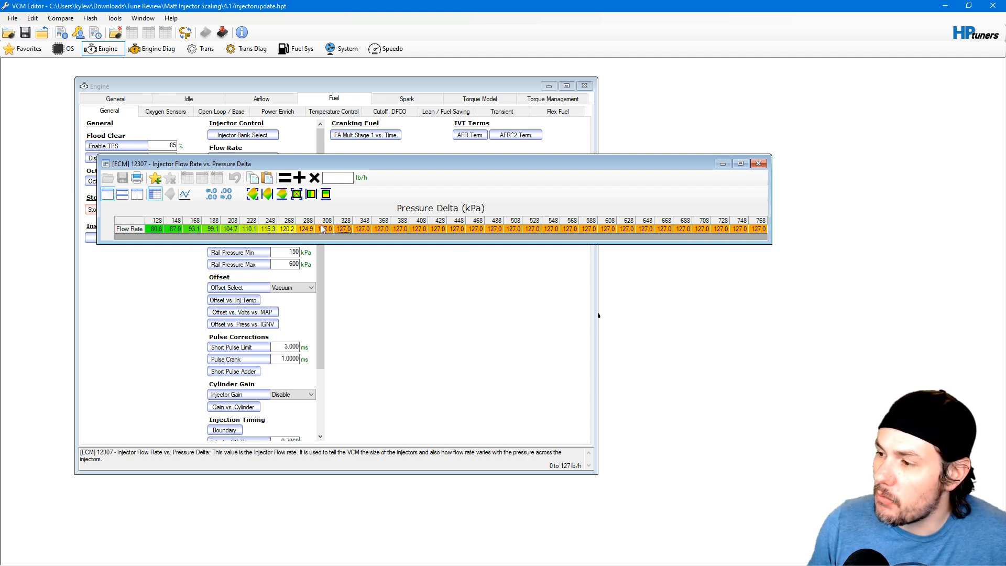
# - Multiply every injector flow rate value by .5
pyautogui.click(311, 194)
pyautogui.write('.5')
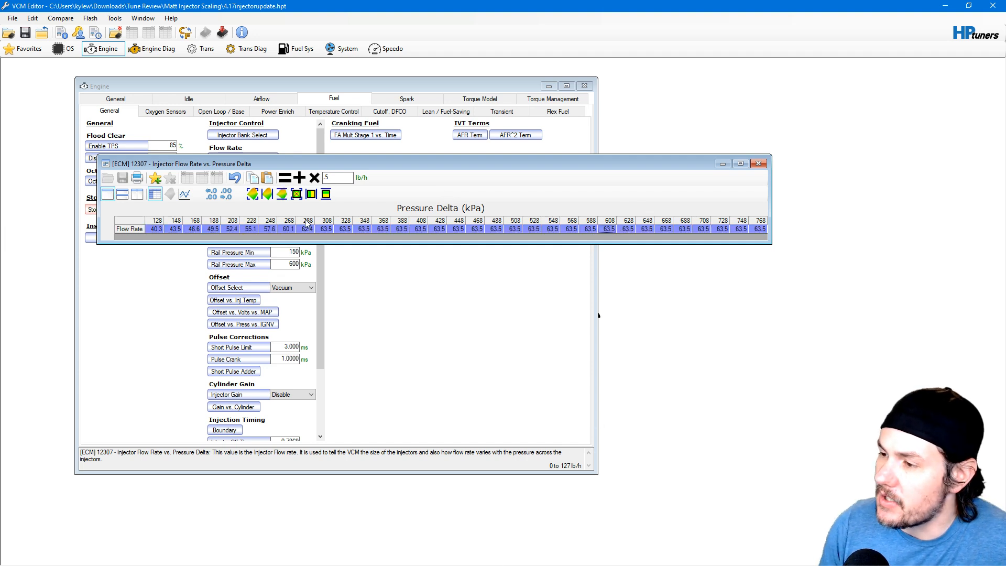
pyautogui.click(212, 229)
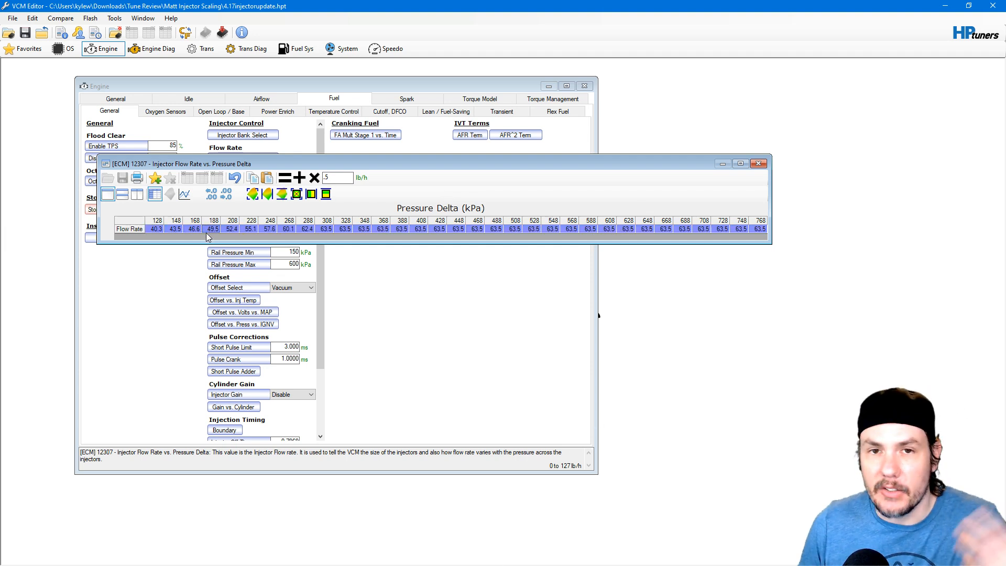
pyautogui.moveTo(196, 239)
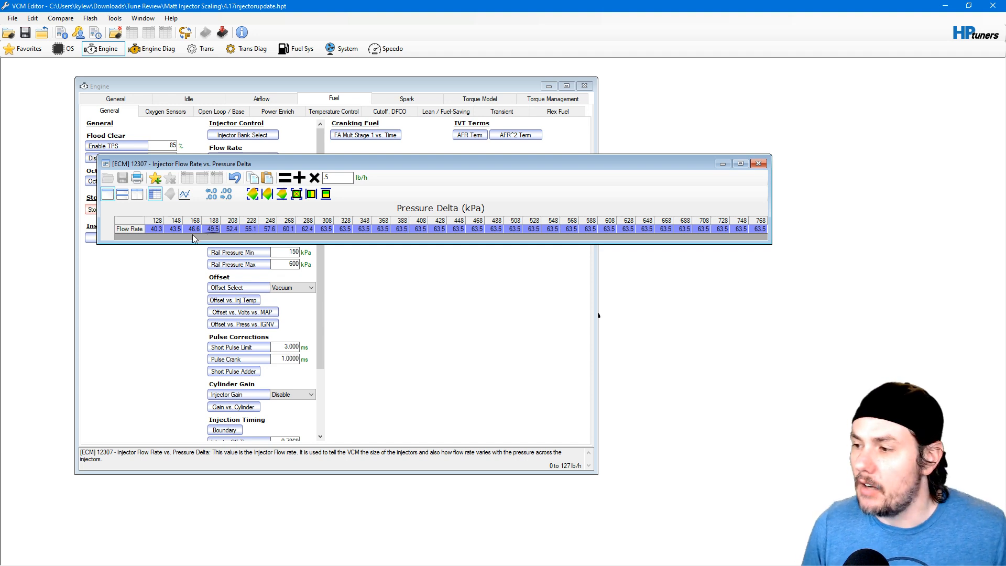
pyautogui.moveTo(159, 230)
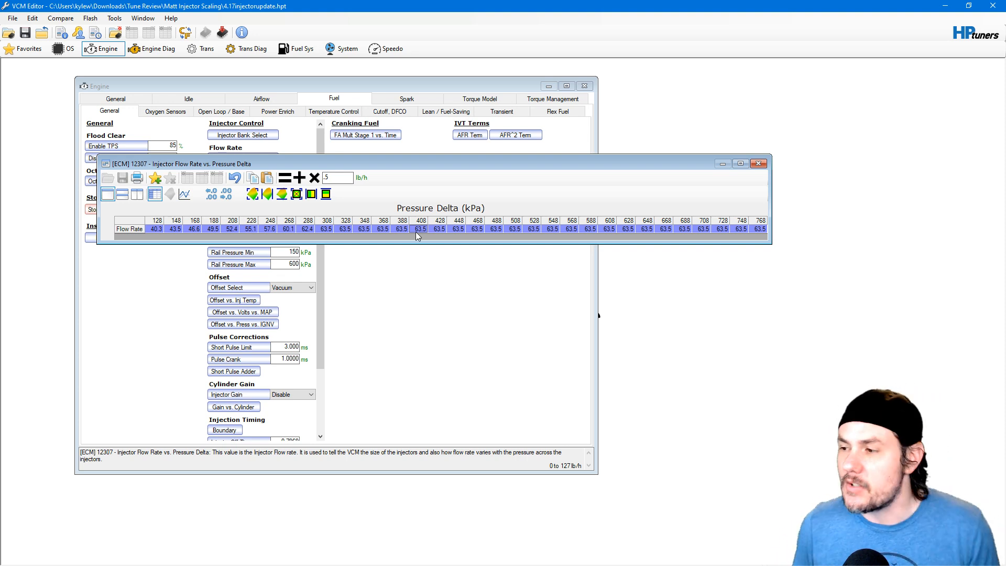
# - Close the flow rate table and the Flow Rate Mult vs. Volts table
pyautogui.click(759, 163)
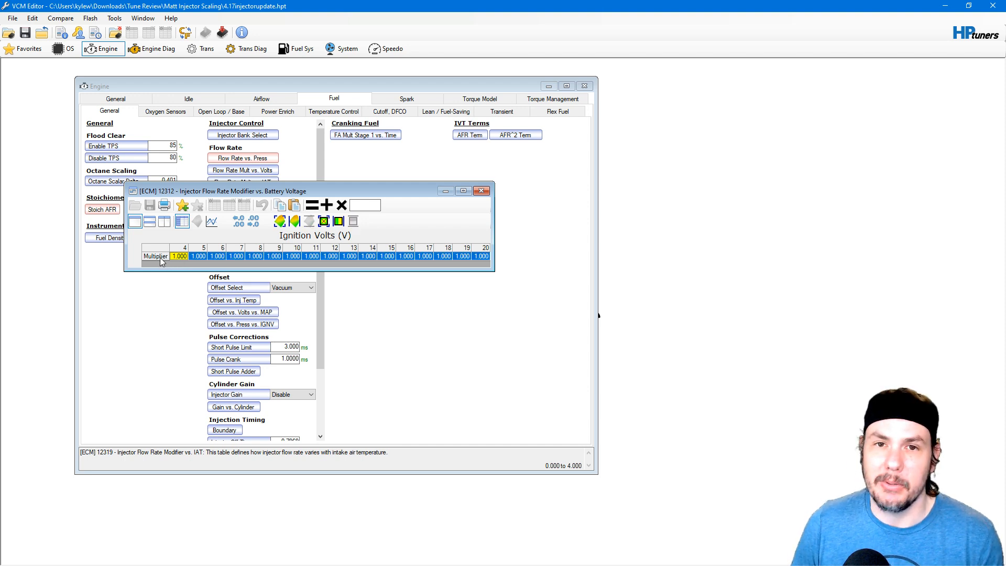
pyautogui.moveTo(493, 197)
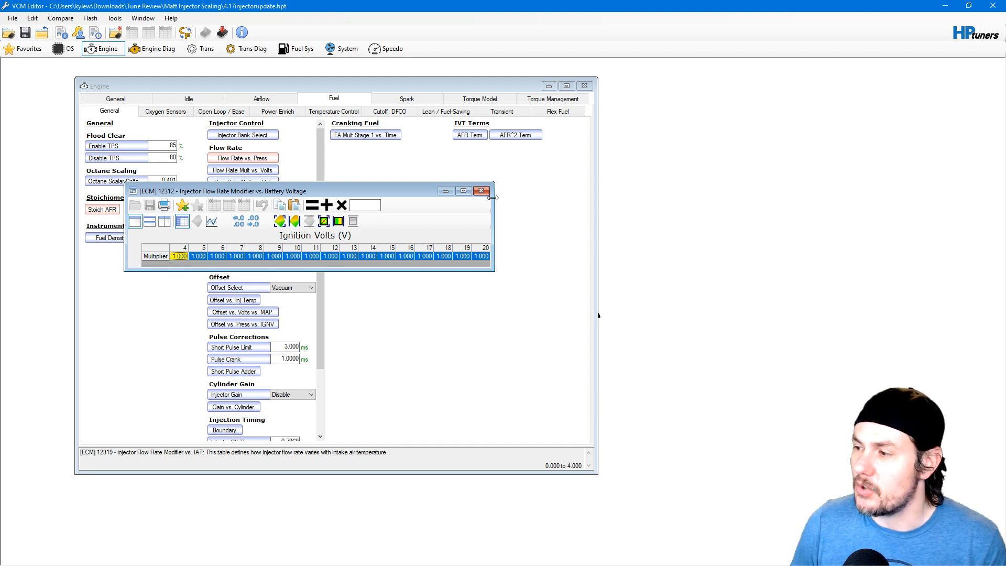
pyautogui.click(481, 191)
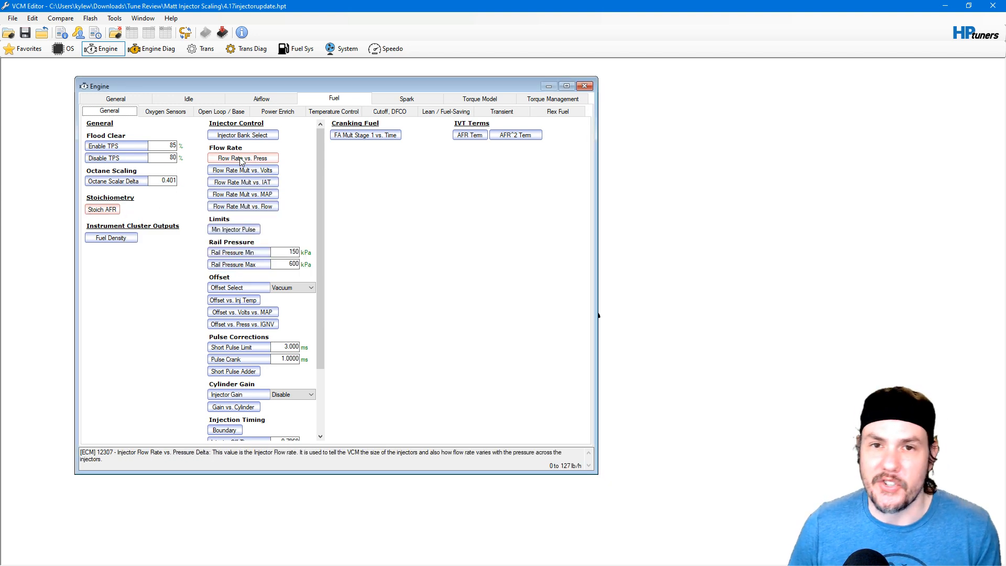
pyautogui.click(407, 98)
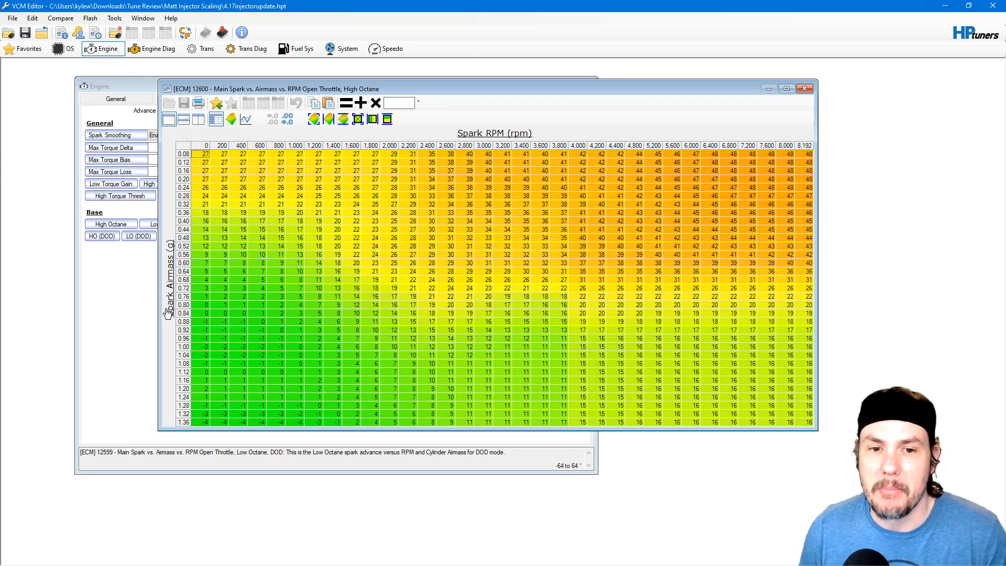
pyautogui.moveTo(179, 299)
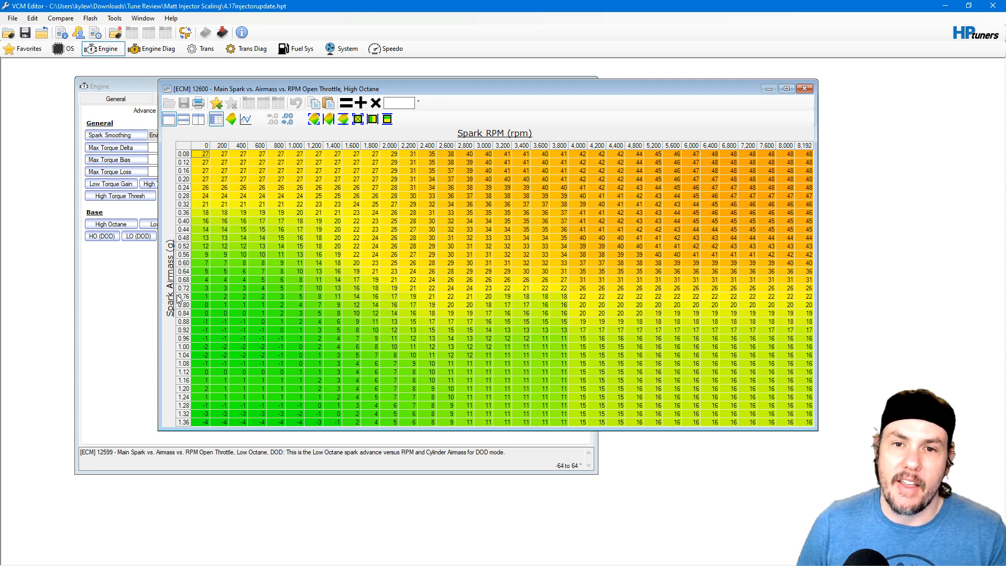
pyautogui.moveTo(207, 225)
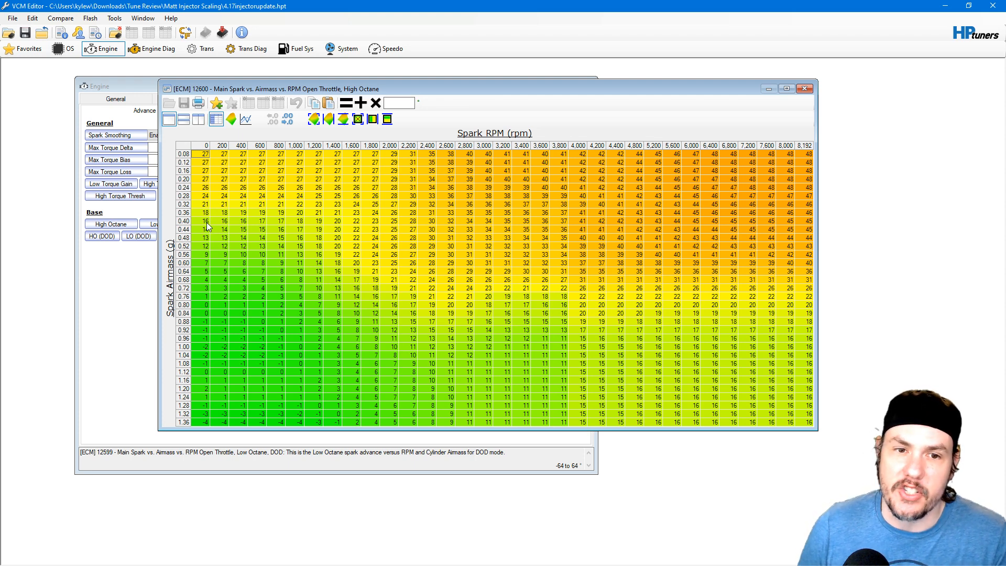
pyautogui.moveTo(215, 320)
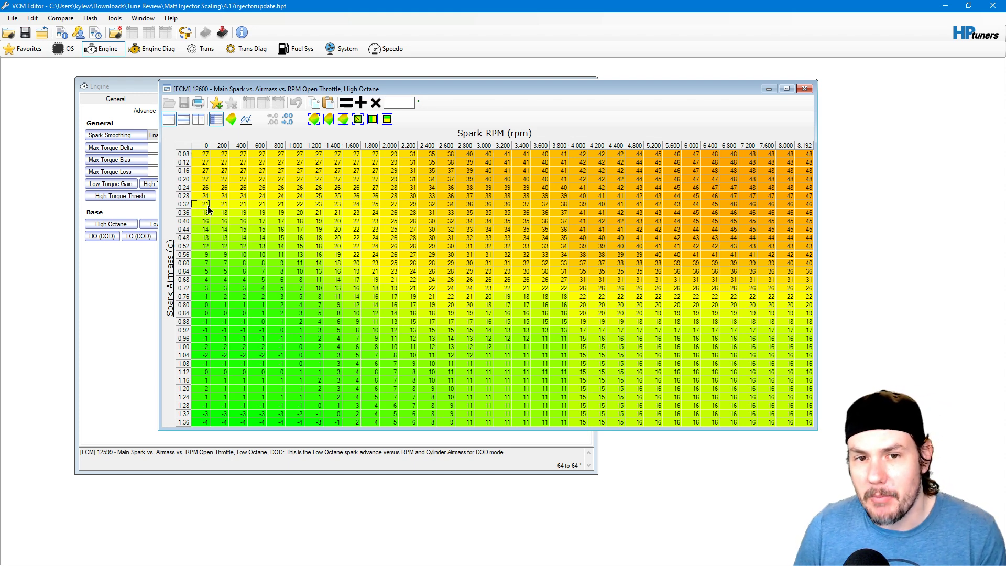
pyautogui.click(375, 297)
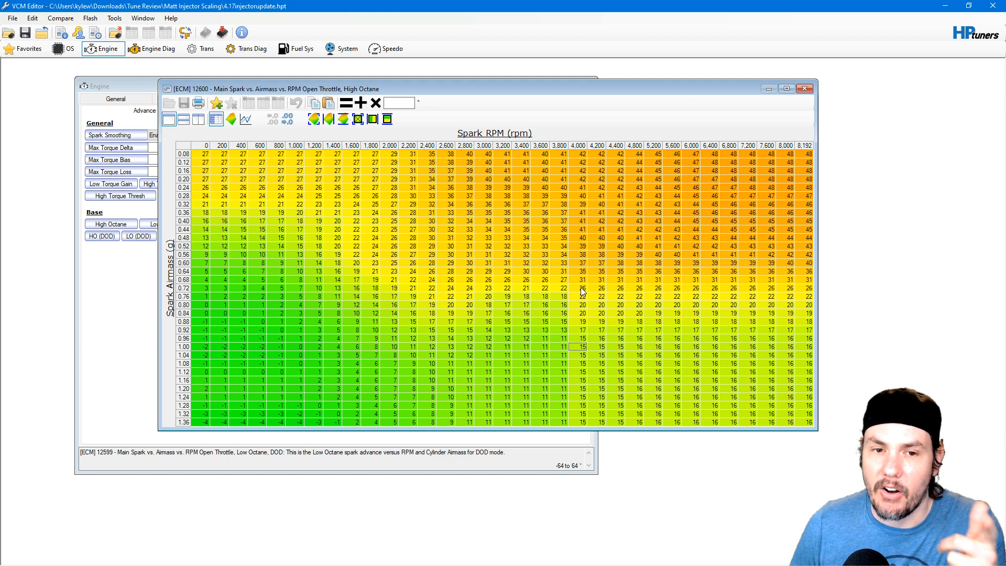
pyautogui.moveTo(753, 194)
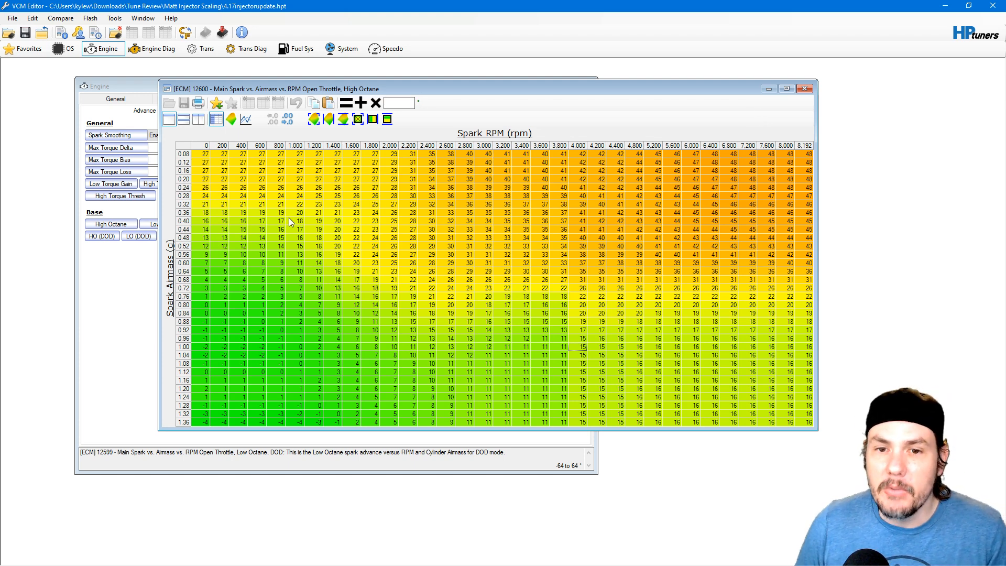
pyautogui.moveTo(171, 253)
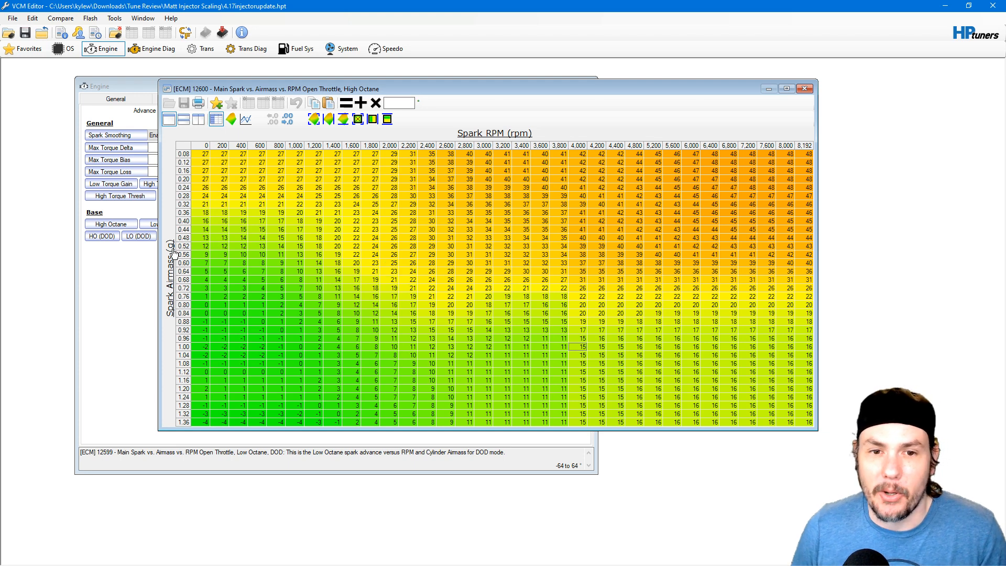
pyautogui.moveTo(184, 379)
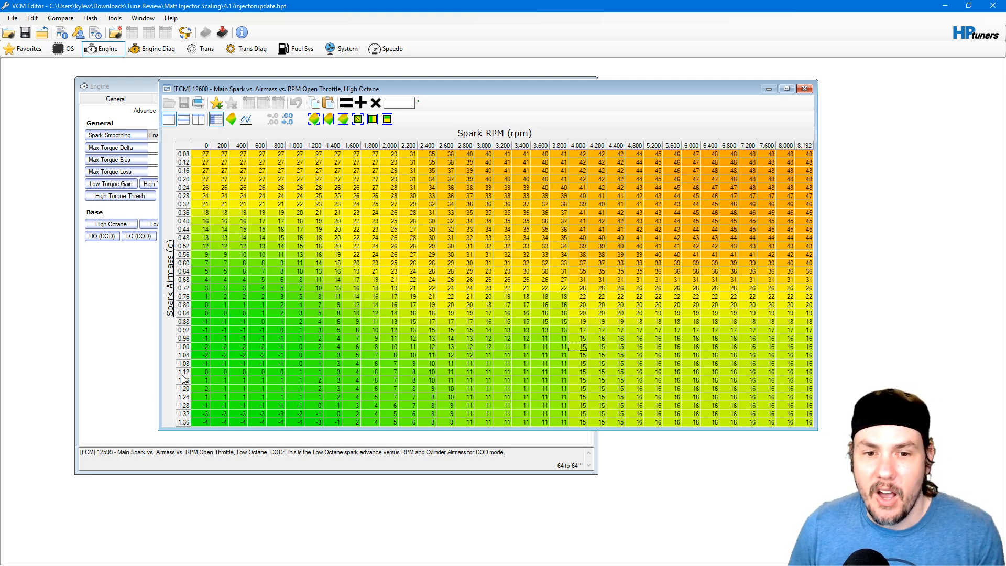
pyautogui.click(182, 381)
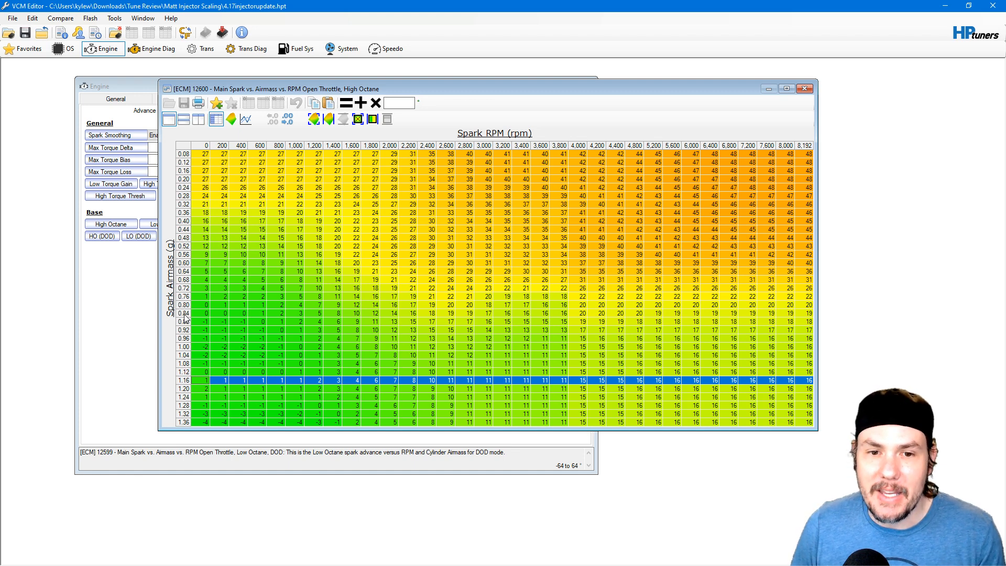
pyautogui.click(207, 313)
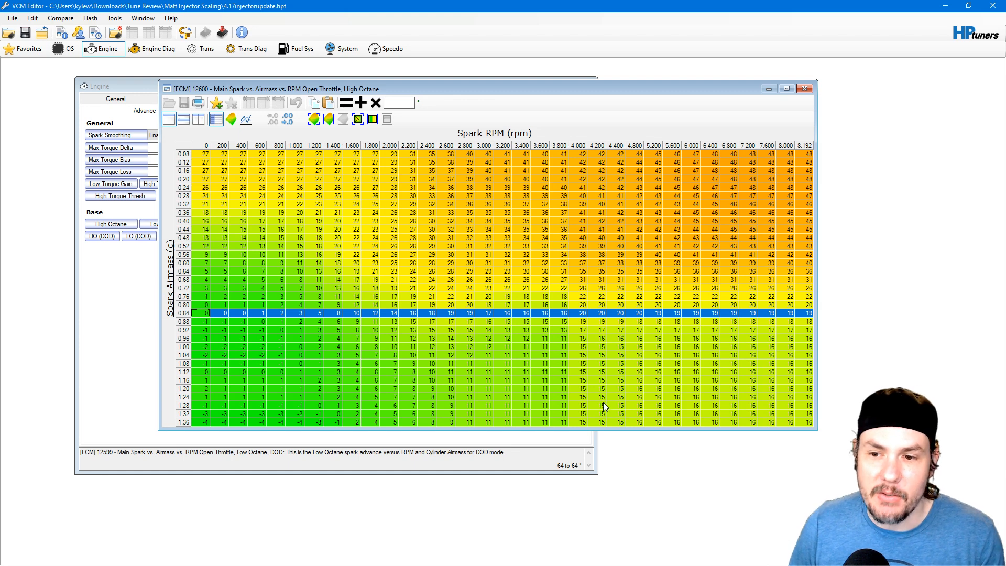
pyautogui.click(597, 314)
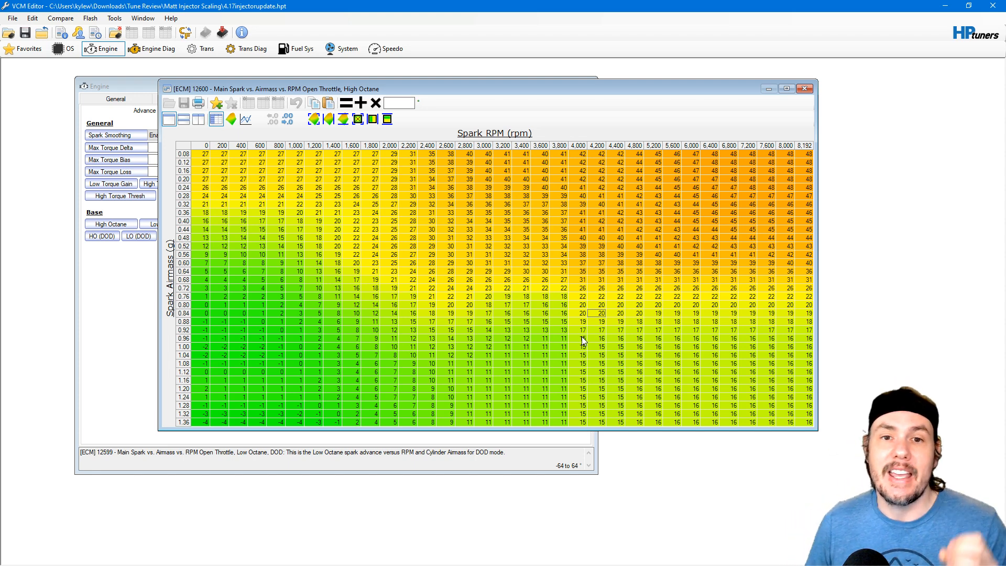
pyautogui.moveTo(542, 292)
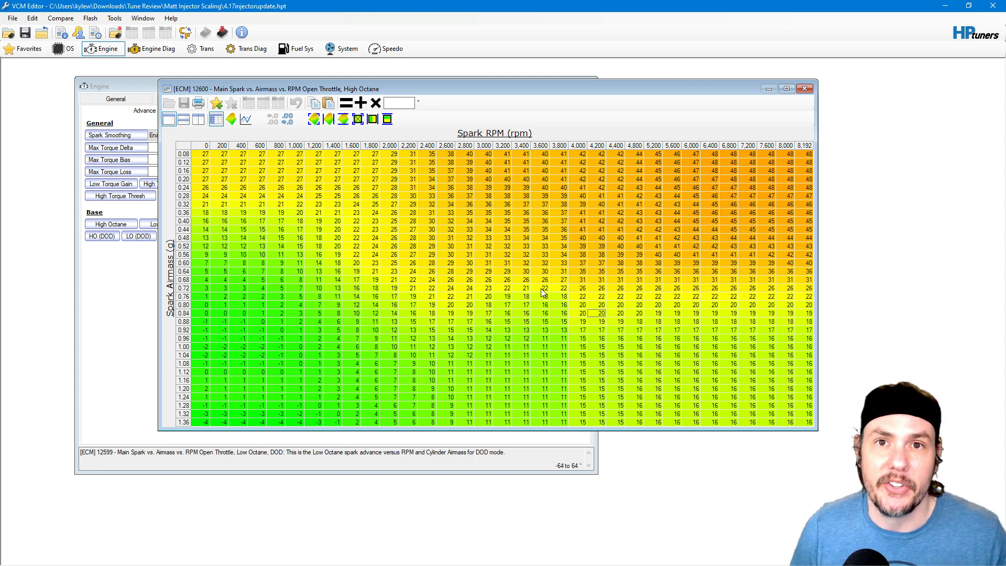
pyautogui.moveTo(515, 291)
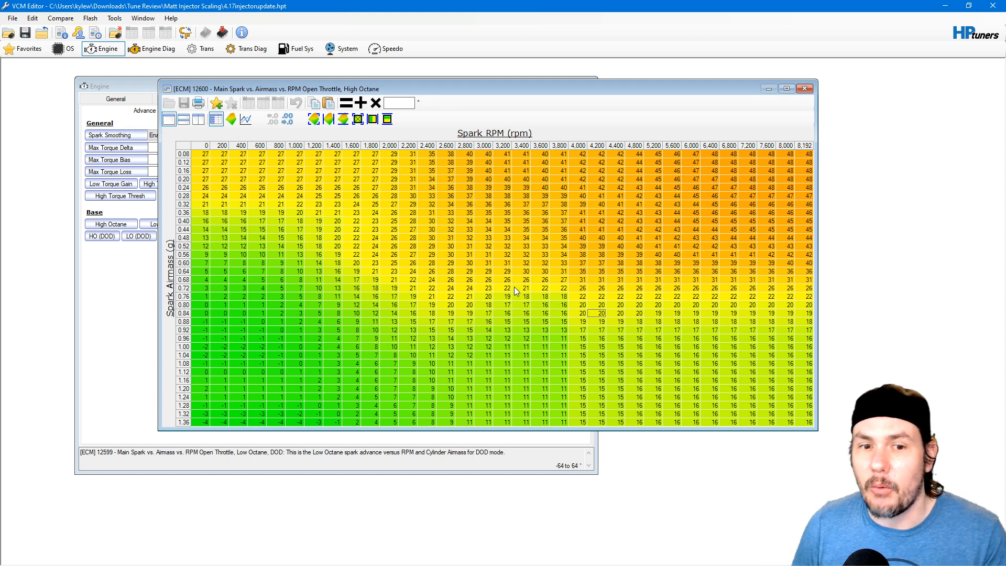
pyautogui.moveTo(648, 200)
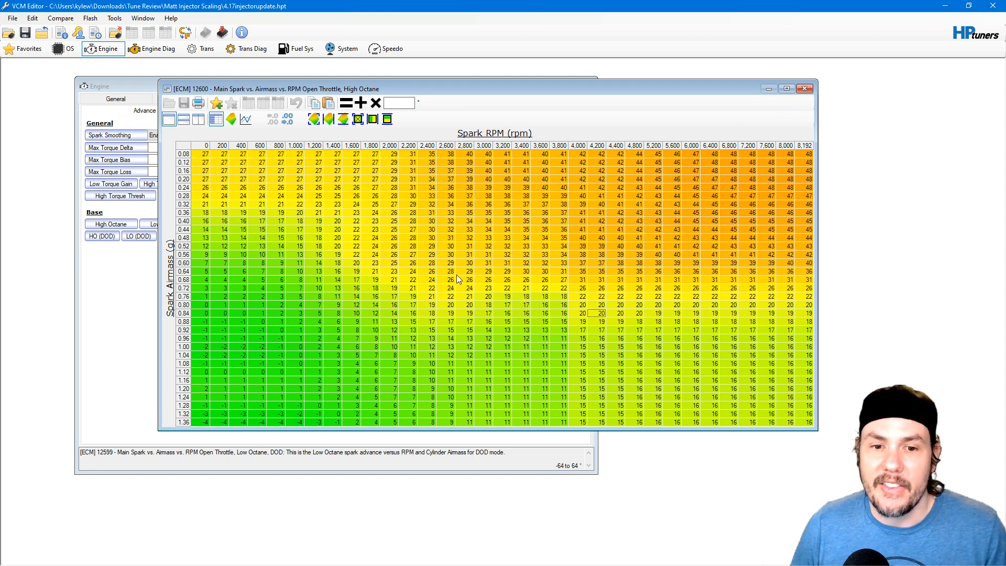
pyautogui.click(184, 372)
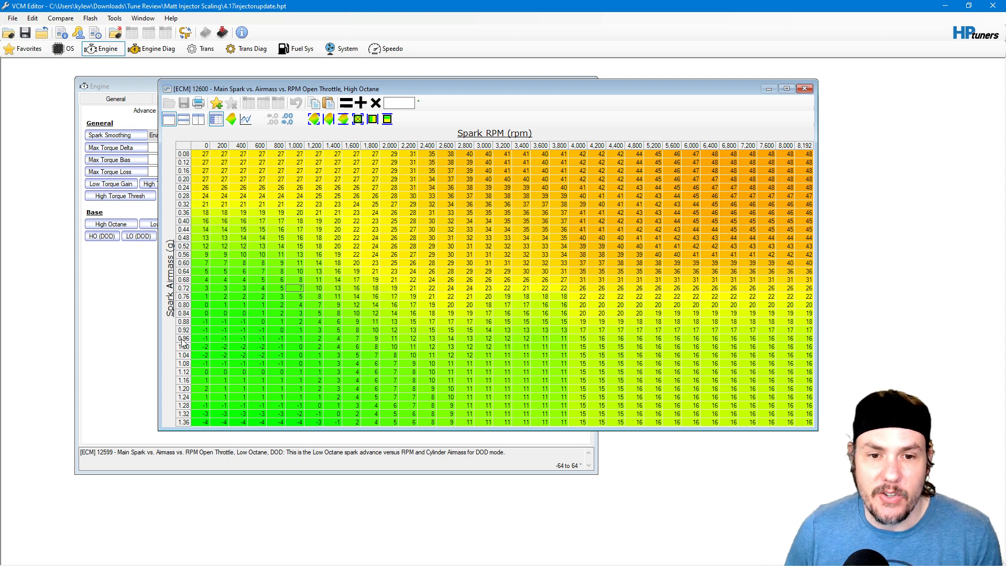
# - Copy the 1.00 airmass row's spark values into rows 0.68–0.96
pyautogui.click(314, 119)
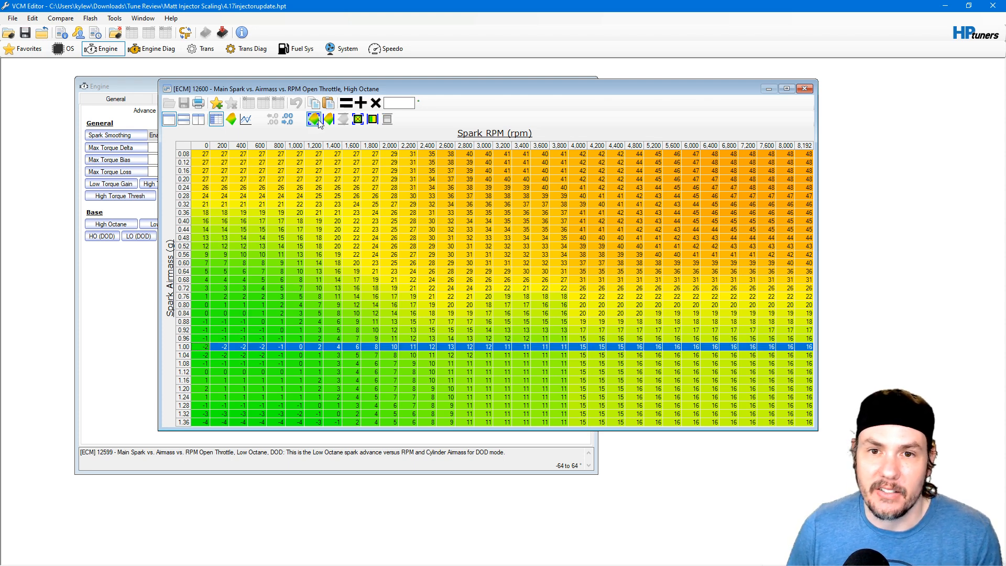
pyautogui.moveTo(179, 276)
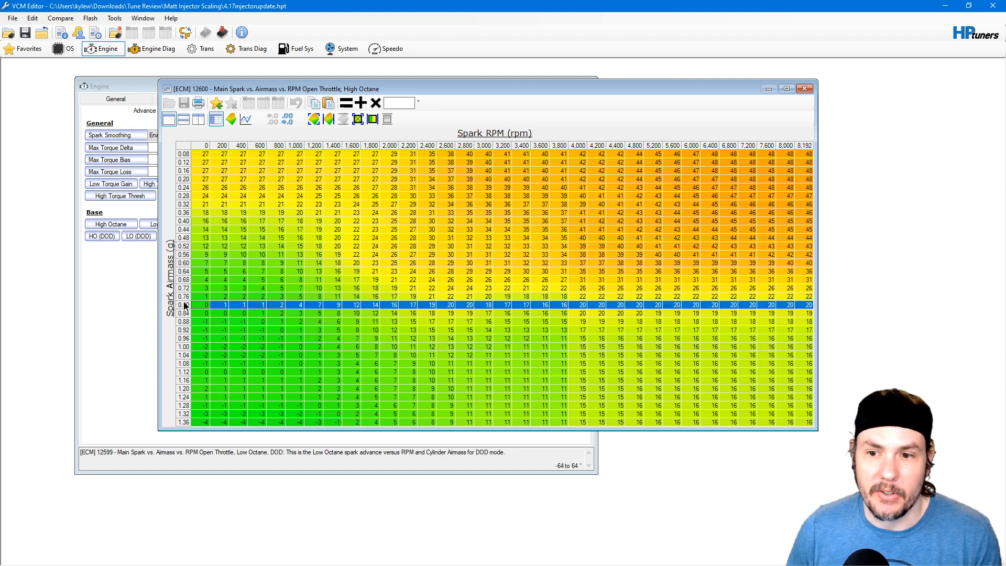
pyautogui.moveTo(328, 103)
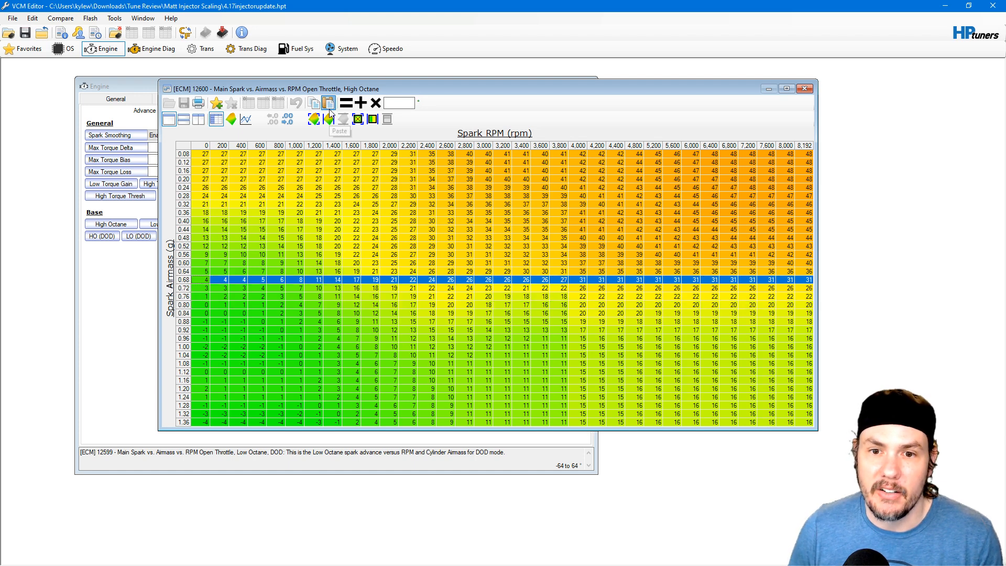
pyautogui.click(327, 103)
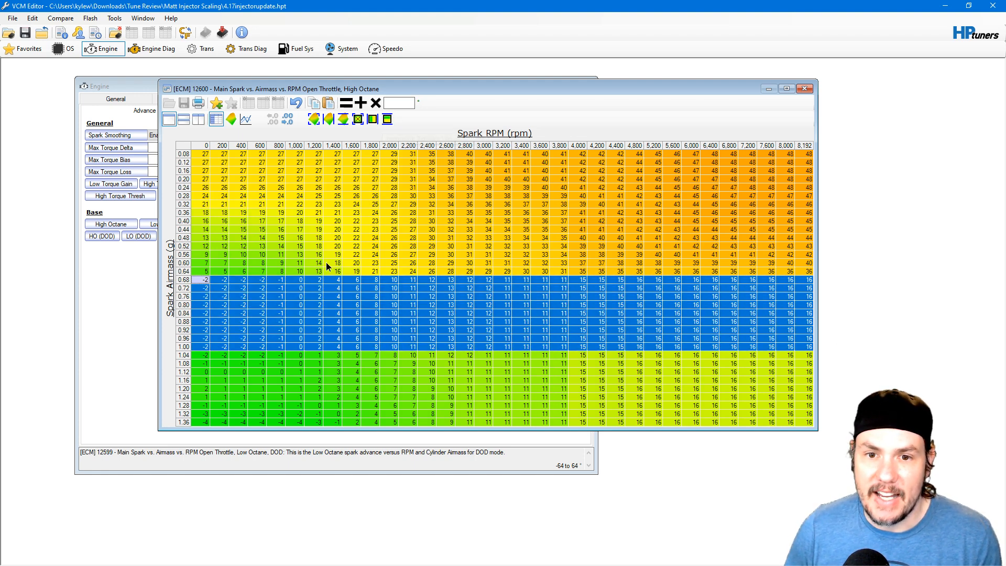
# - Interpolate rows 0.52–0.68 between vertical bounds and close the spark table
pyautogui.click(205, 278)
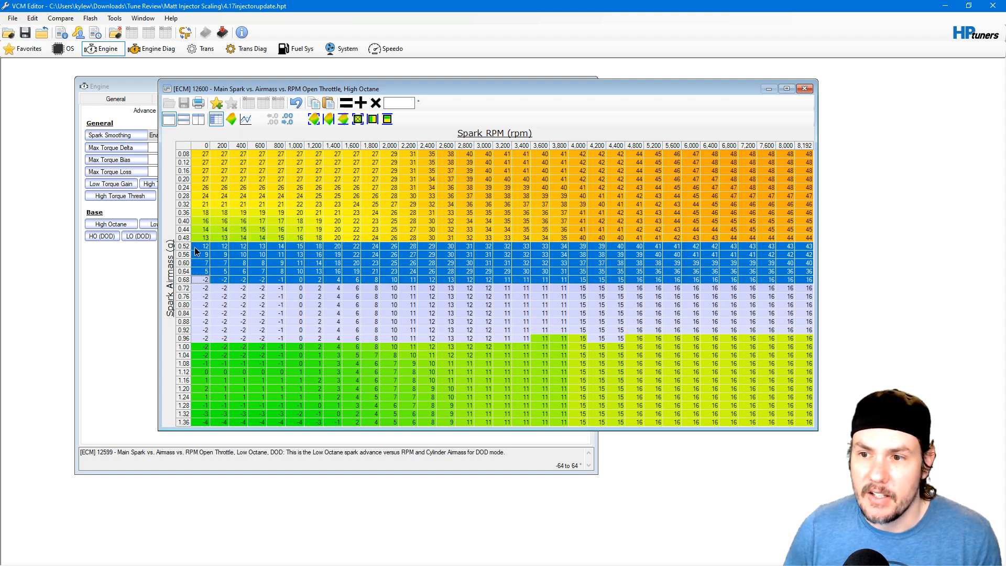
pyautogui.moveTo(387, 119)
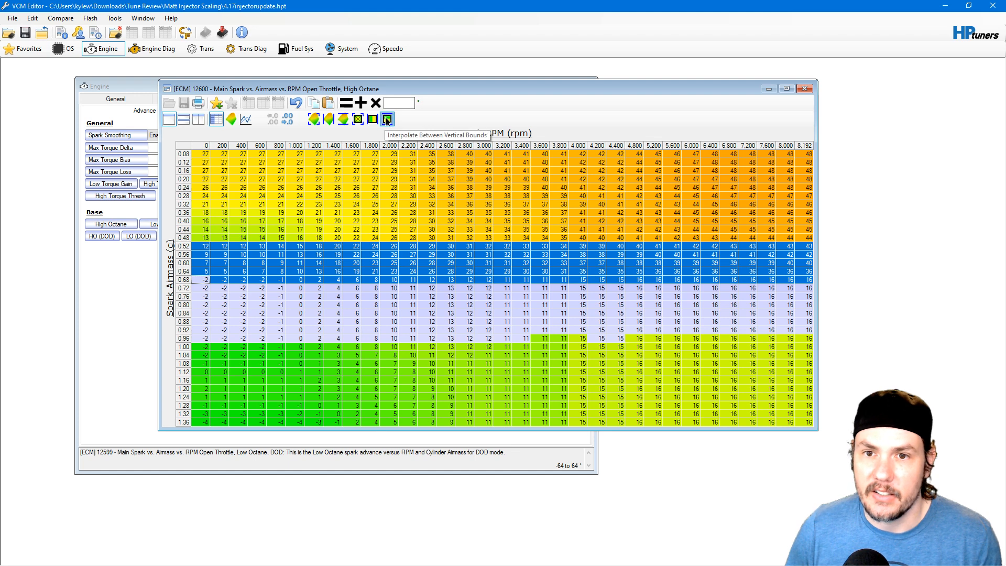
pyautogui.click(387, 118)
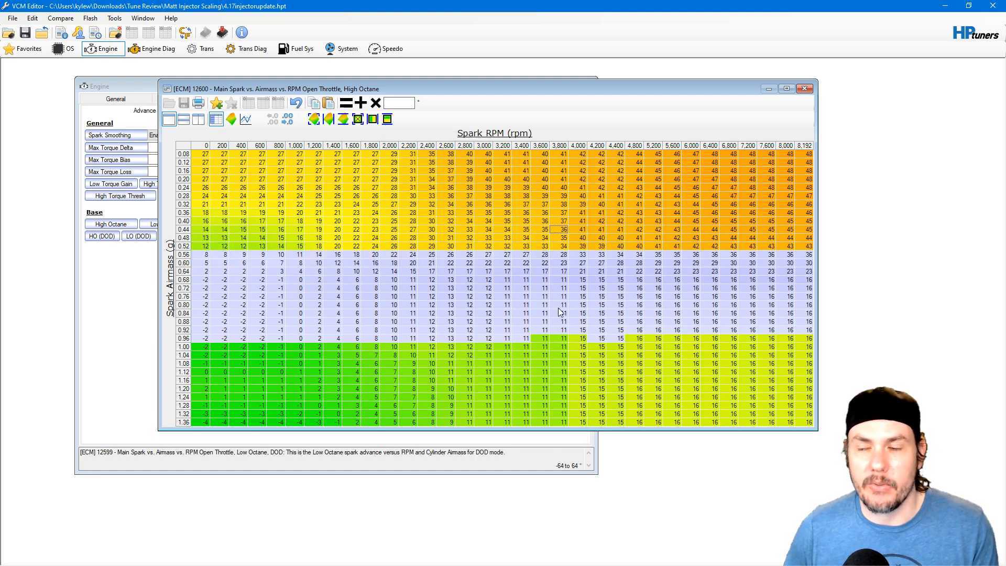
pyautogui.click(806, 88)
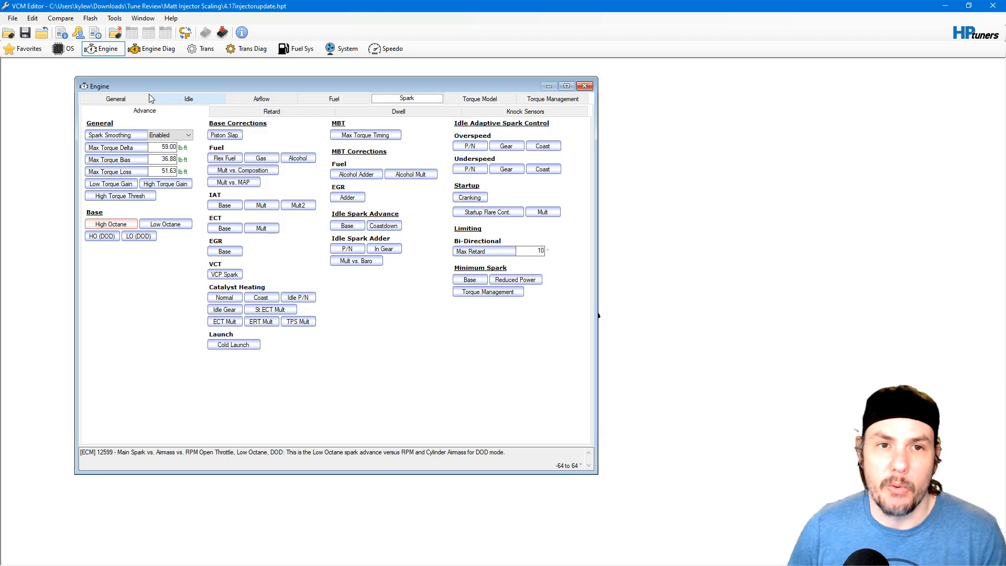
pyautogui.click(32, 18)
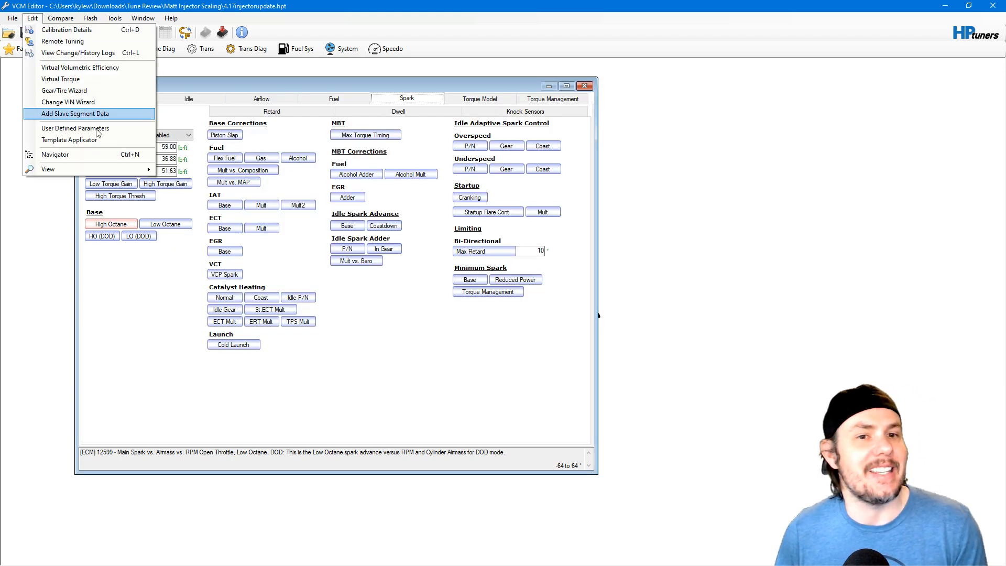
pyautogui.click(55, 155)
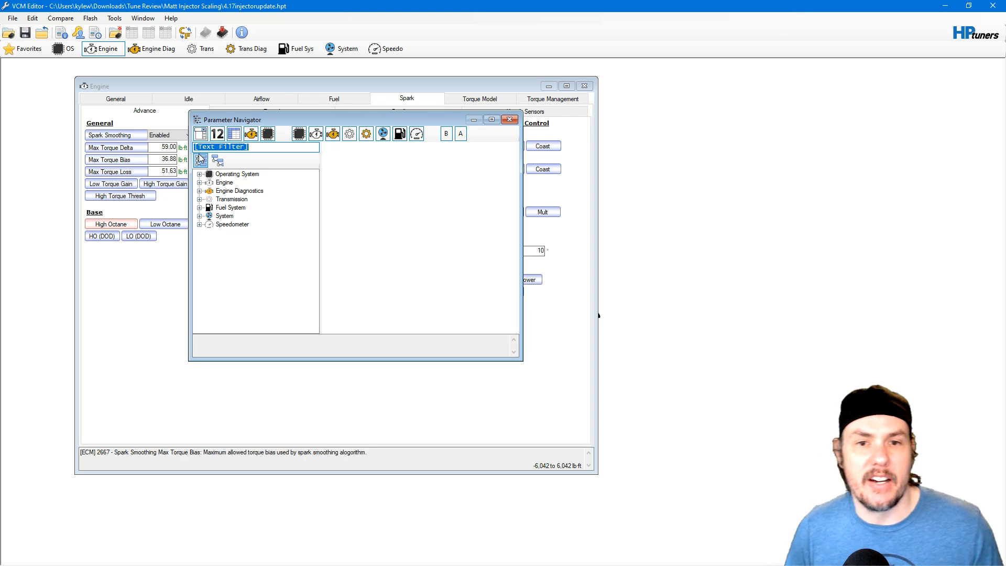
pyautogui.write('airmass')
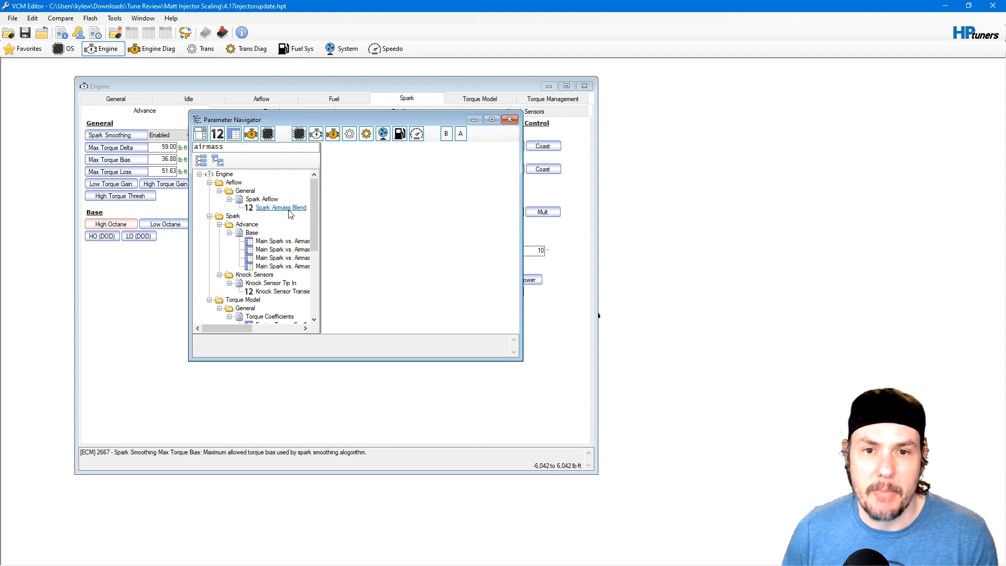
pyautogui.click(281, 208)
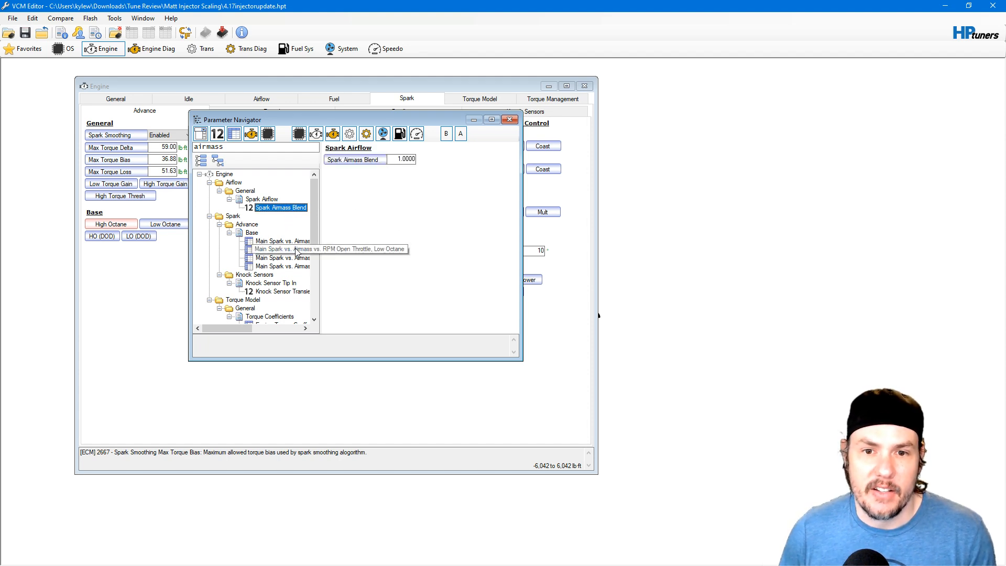
pyautogui.click(281, 241)
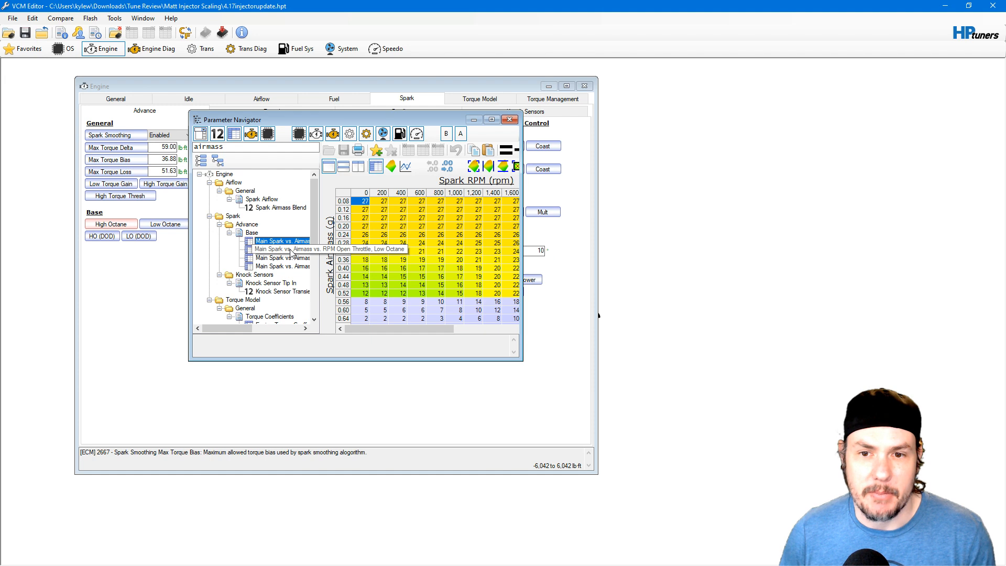
pyautogui.click(282, 250)
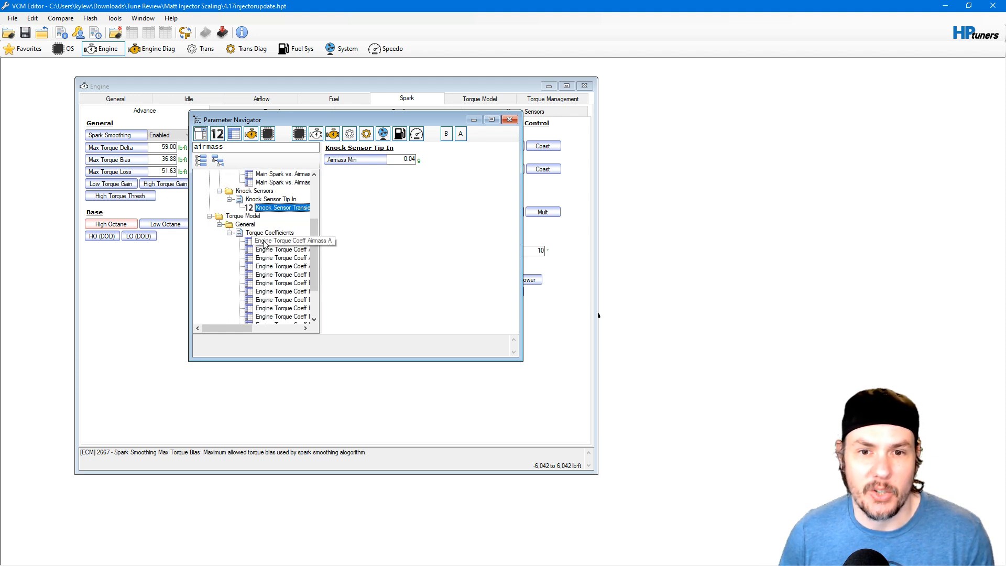
pyautogui.click(511, 120)
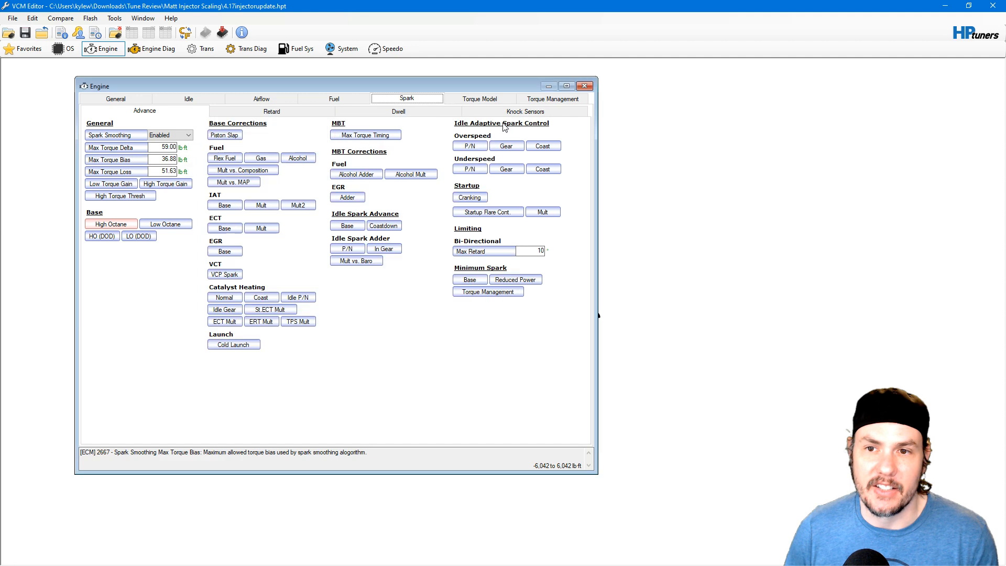
pyautogui.moveTo(31, 17)
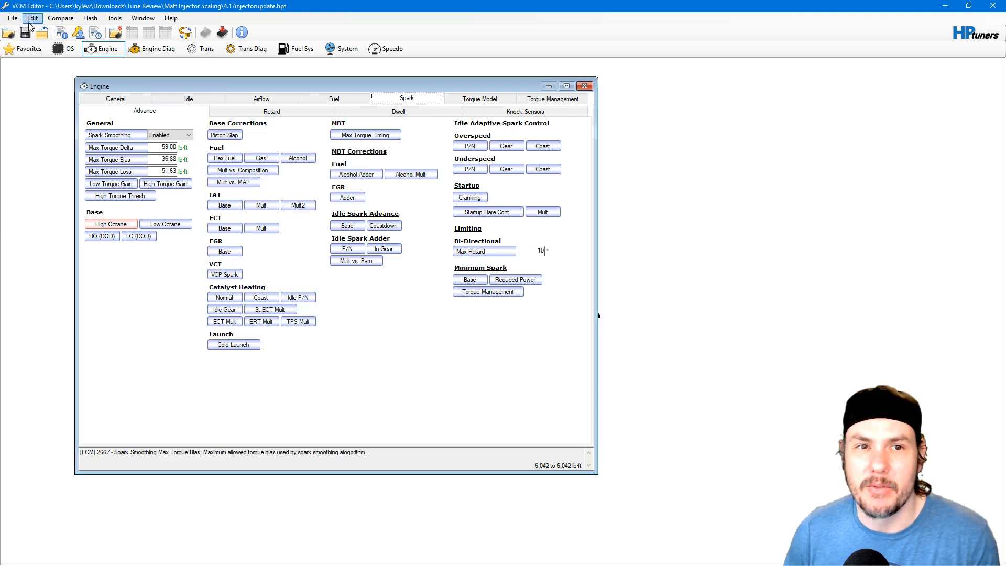
pyautogui.click(31, 18)
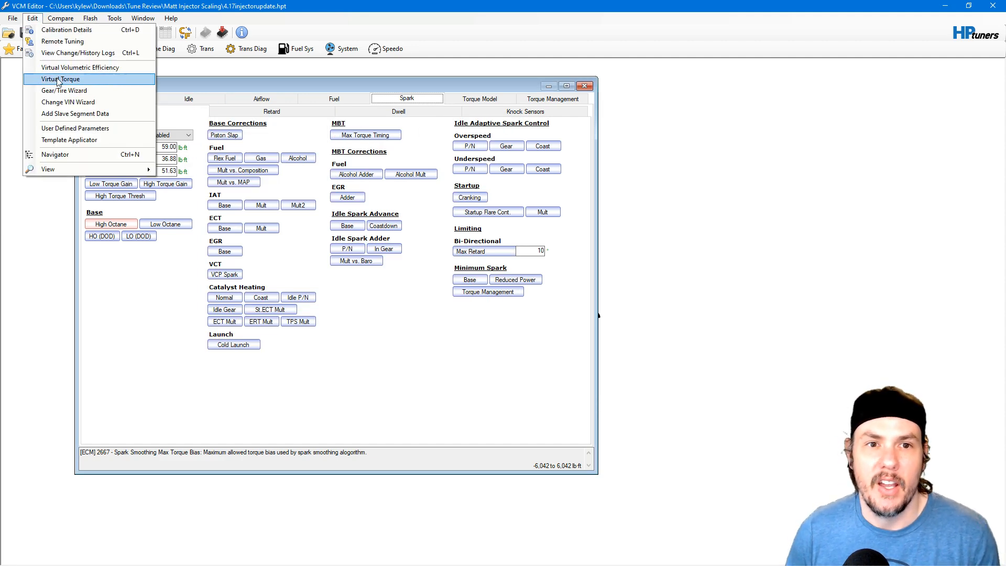
pyautogui.click(61, 78)
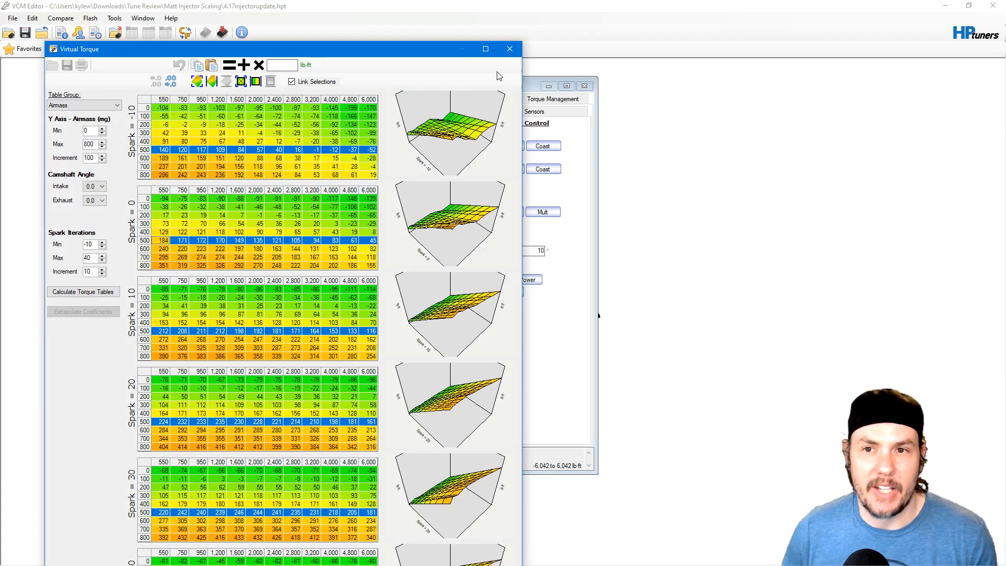
pyautogui.click(510, 49)
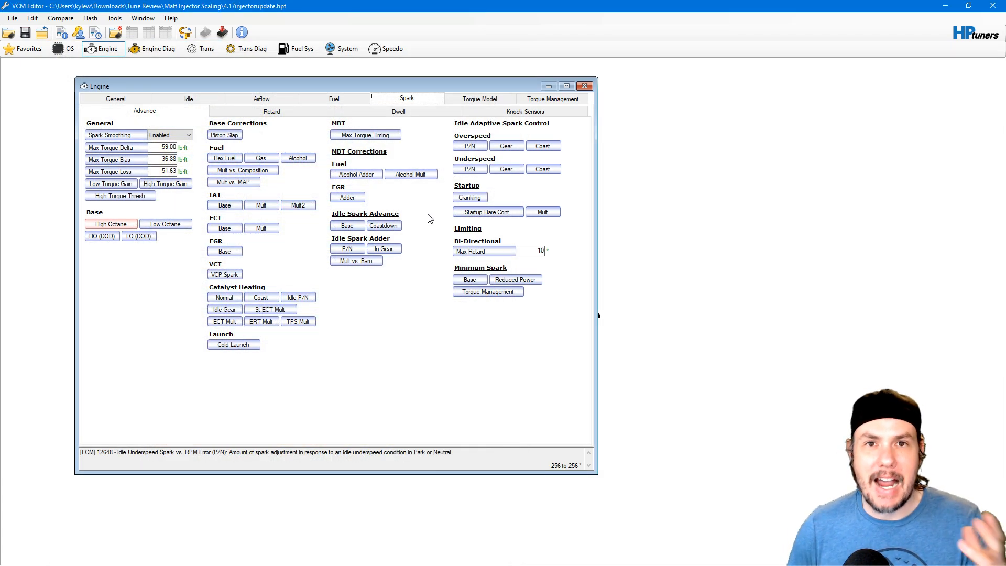